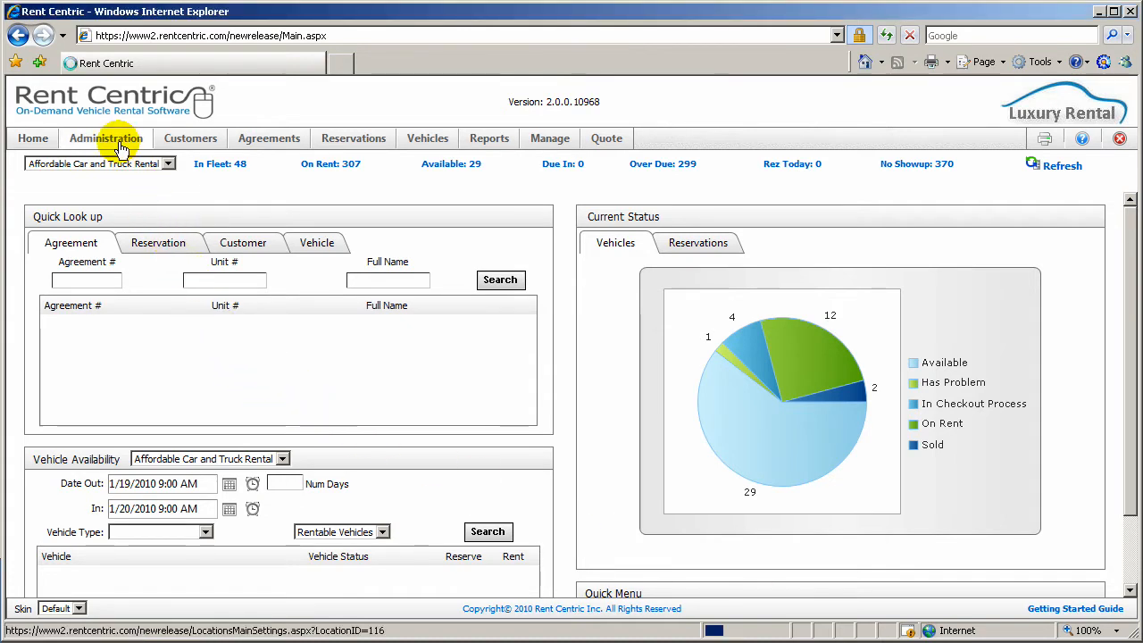
- List all existing rental rates from the Administration Rates page
click(103, 138)
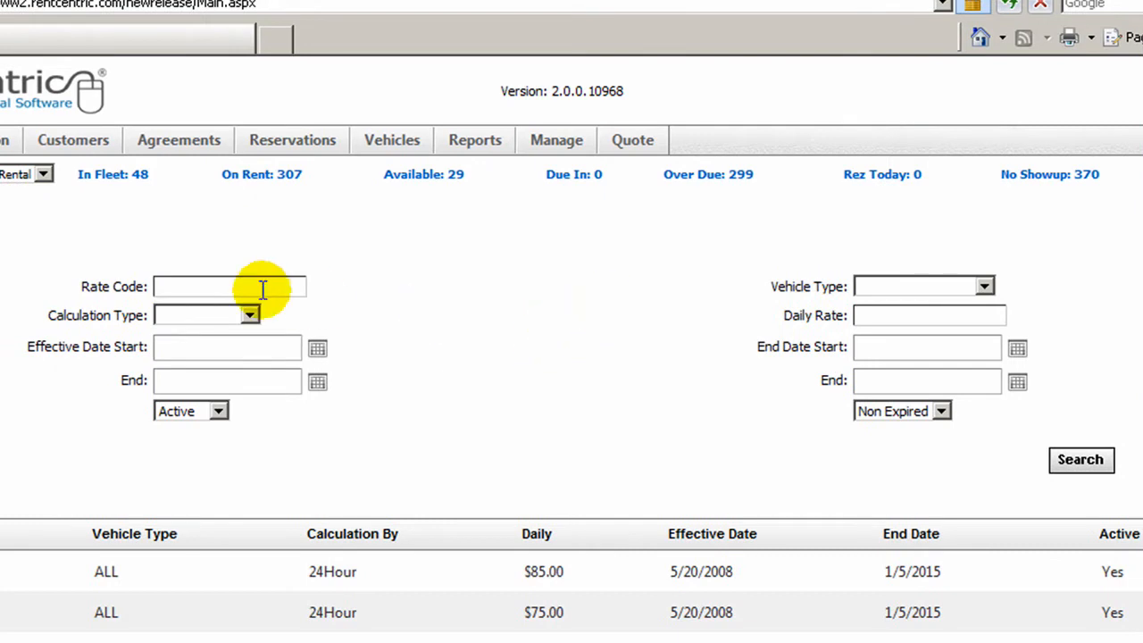
click(926, 286)
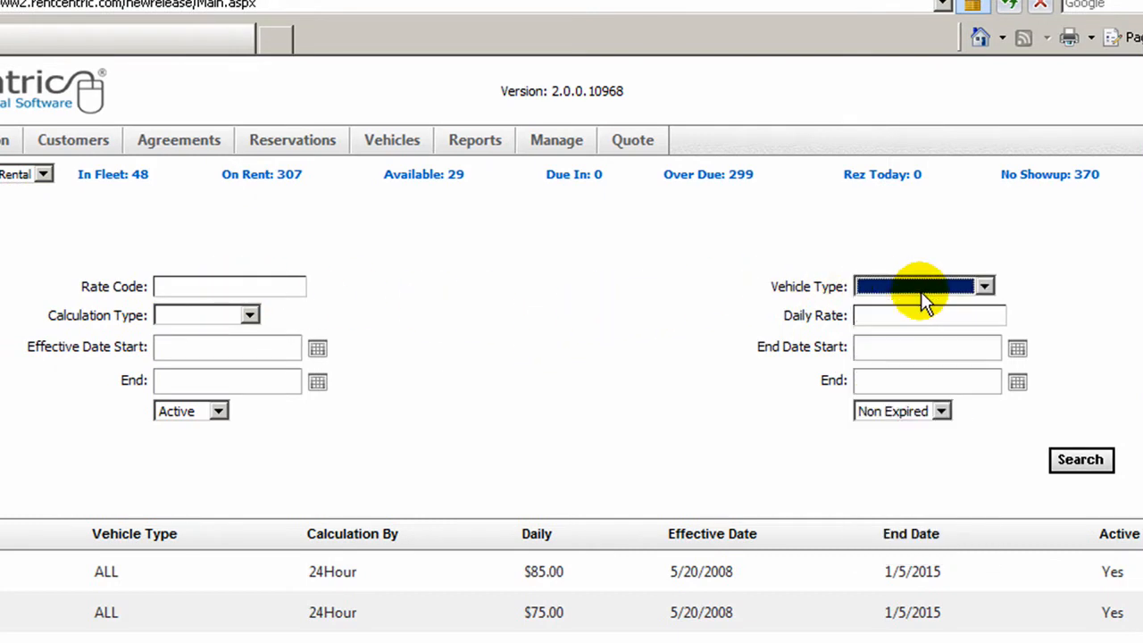
mouse_move(913, 315)
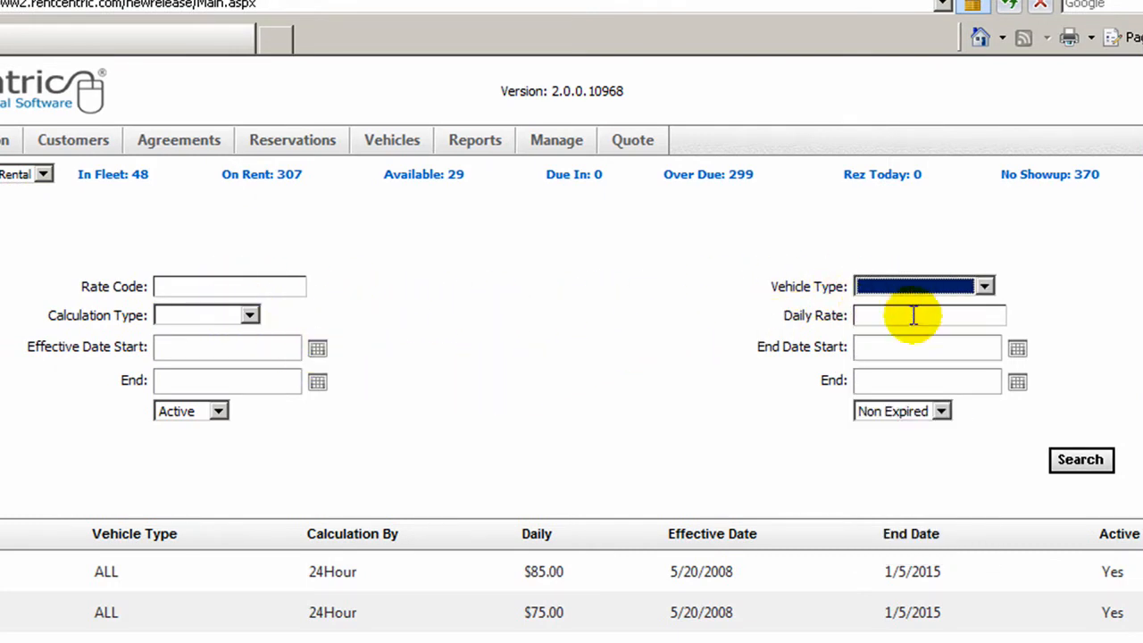
scroll(down, 3)
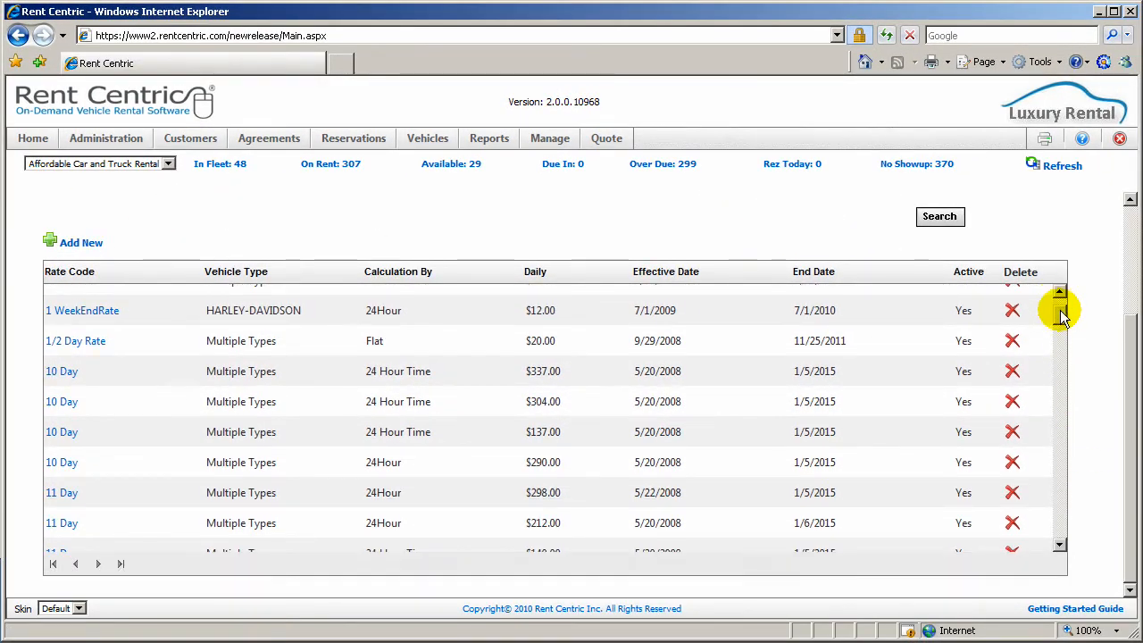
scroll(down, 3)
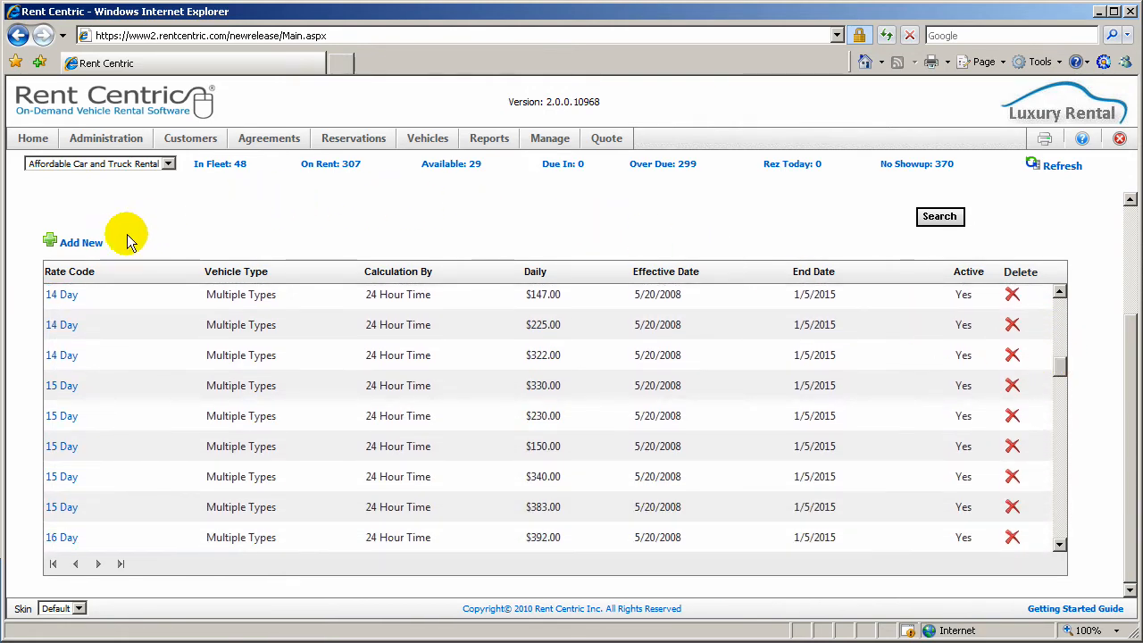
- Start a new rental rate via Add New, landing on the Basic tab
click(80, 243)
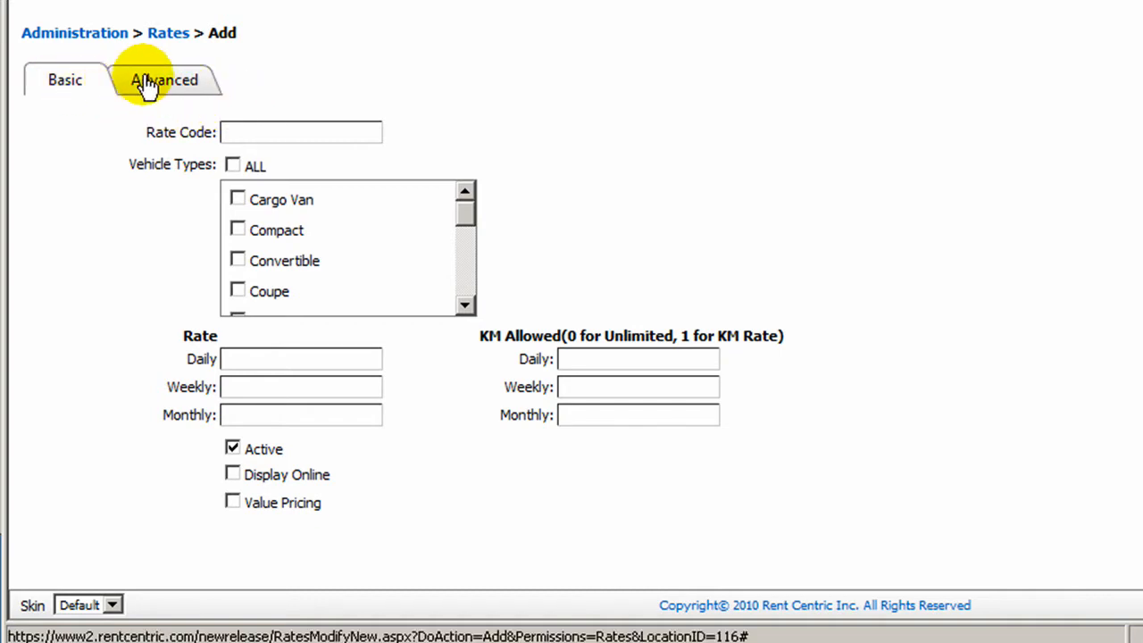
mouse_move(170, 193)
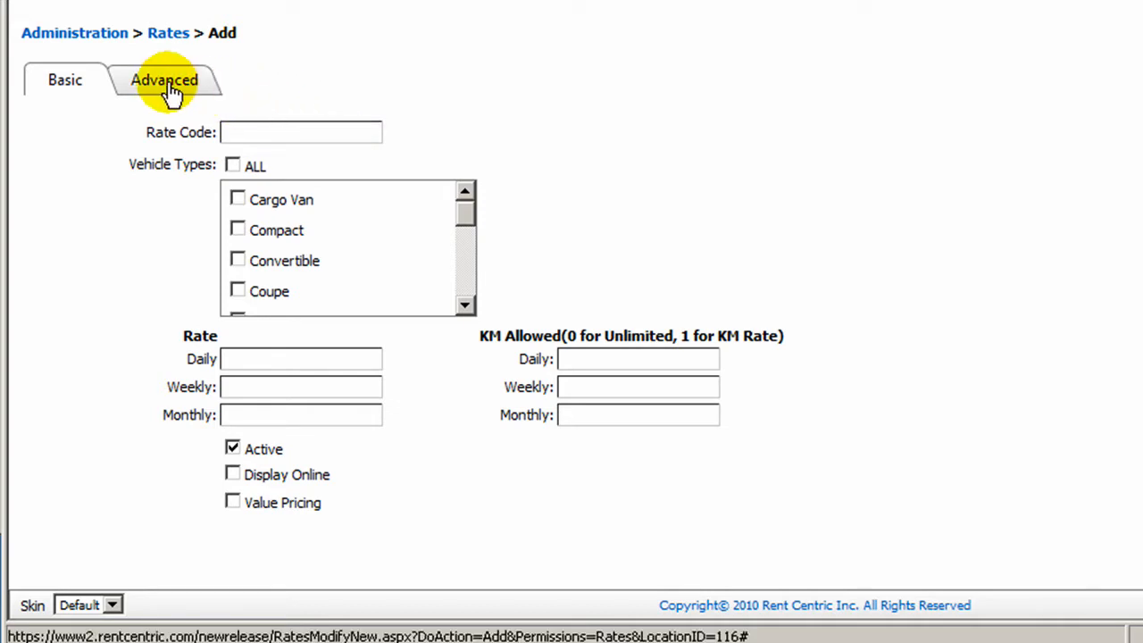
- Enter 'Special Rate' as the new rate's code
click(241, 133)
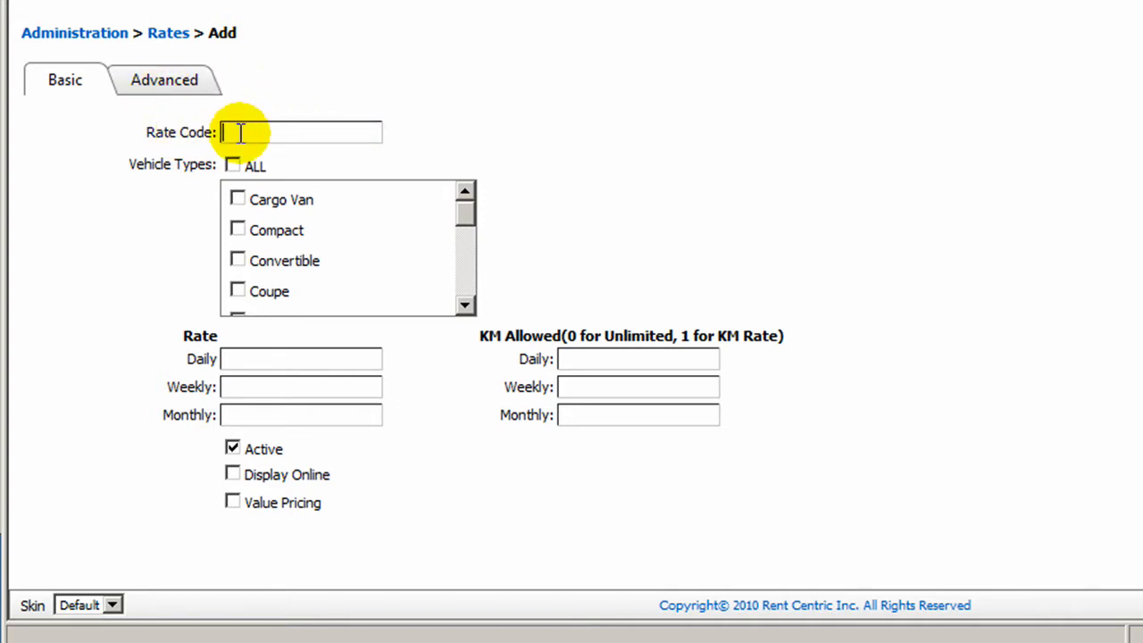
text(S)
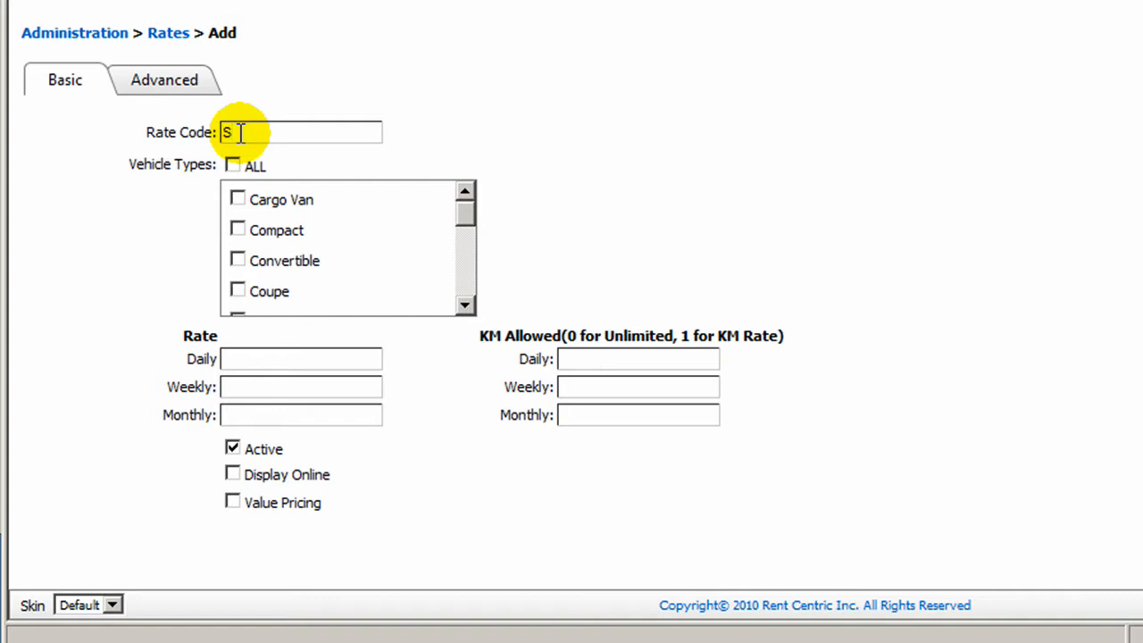
text(pecial)
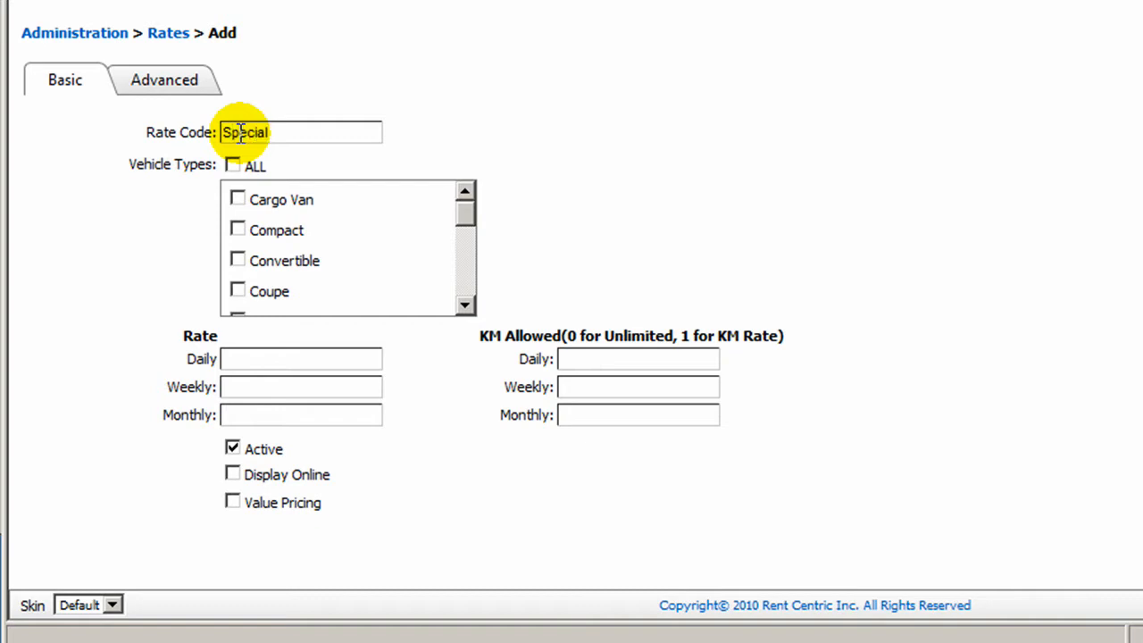
text(Rate)
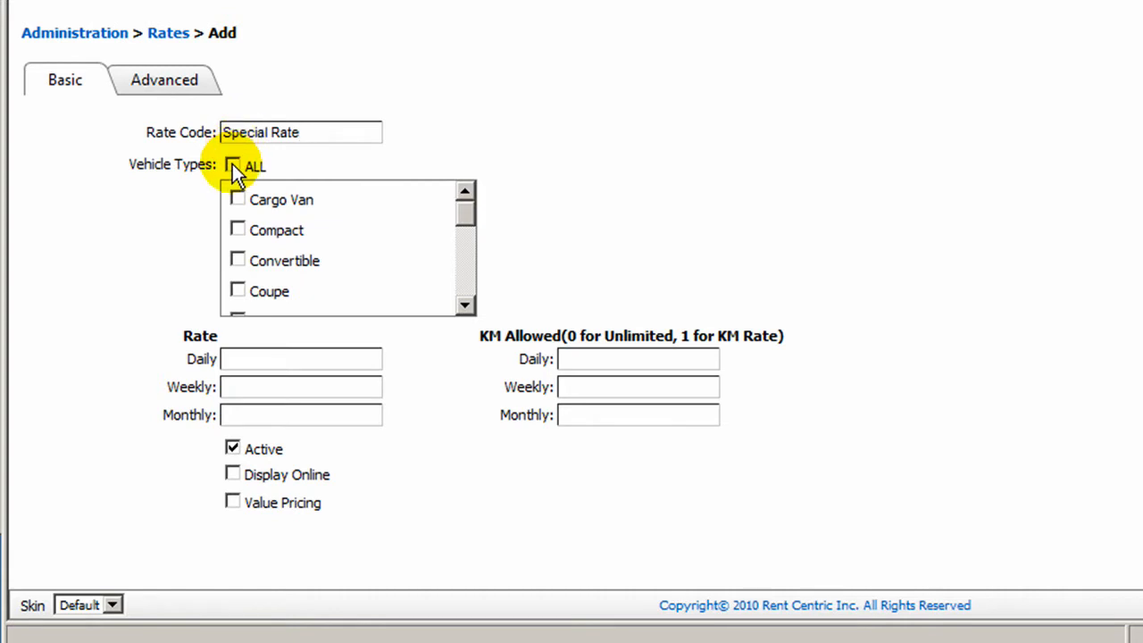
click(236, 168)
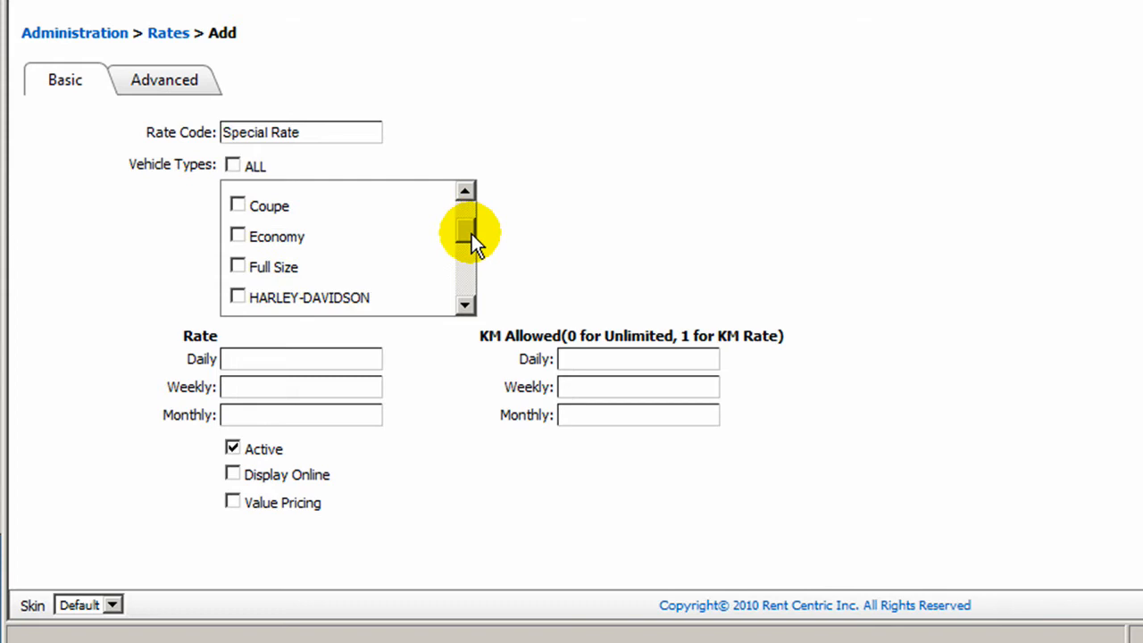
- Apply the rate to minivans with daily 30, weekly 210 and monthly 900 prices
scroll(down, 3)
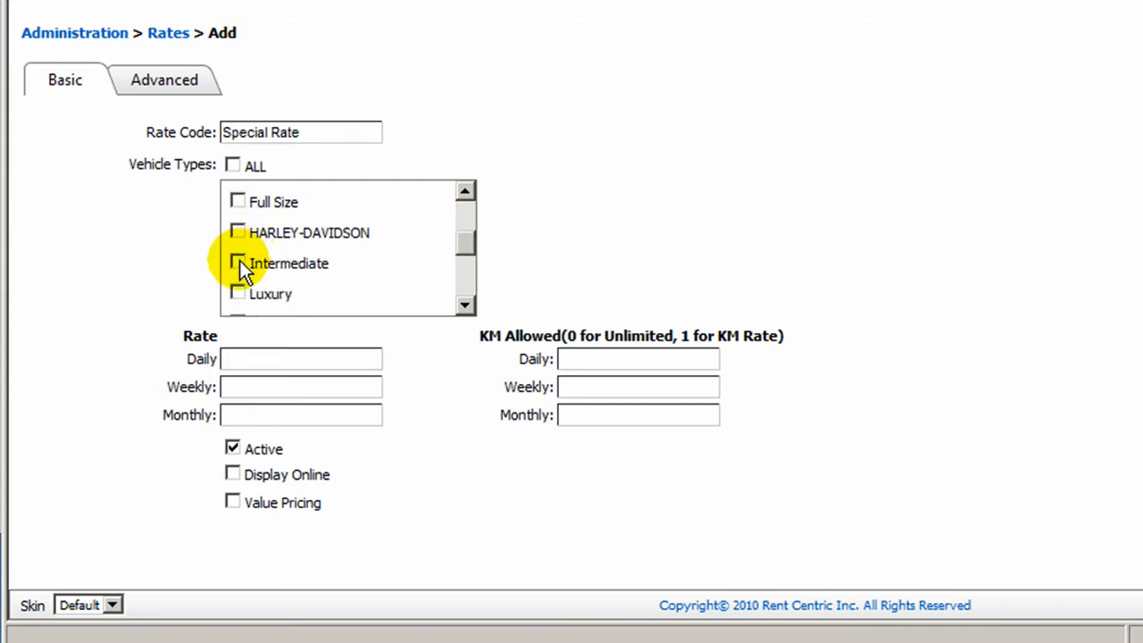
scroll(down, 3)
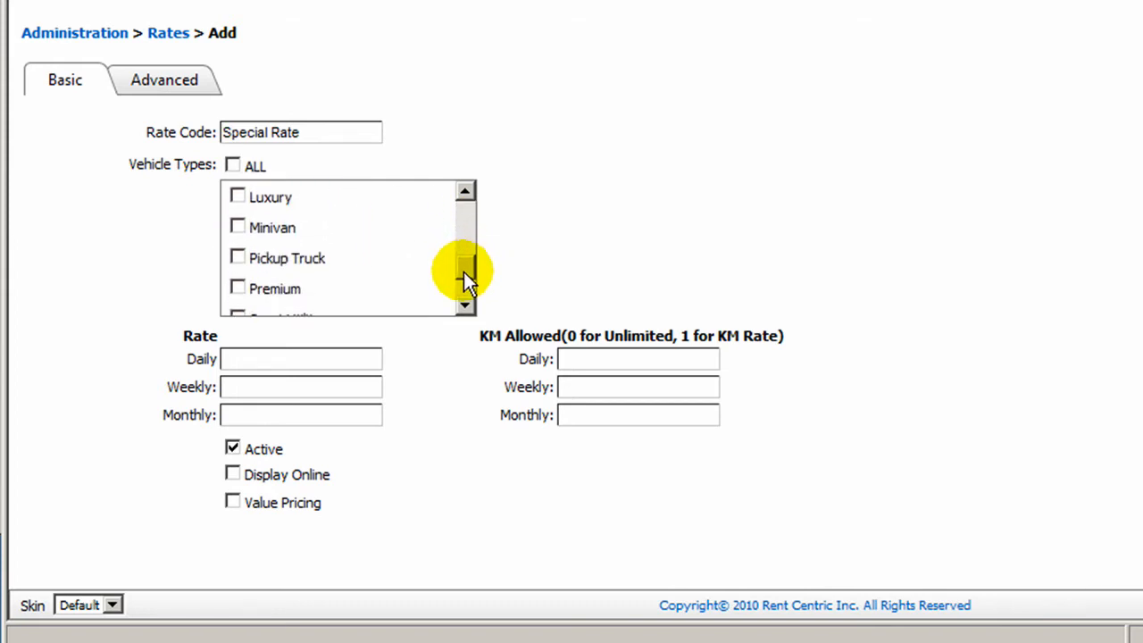
click(238, 227)
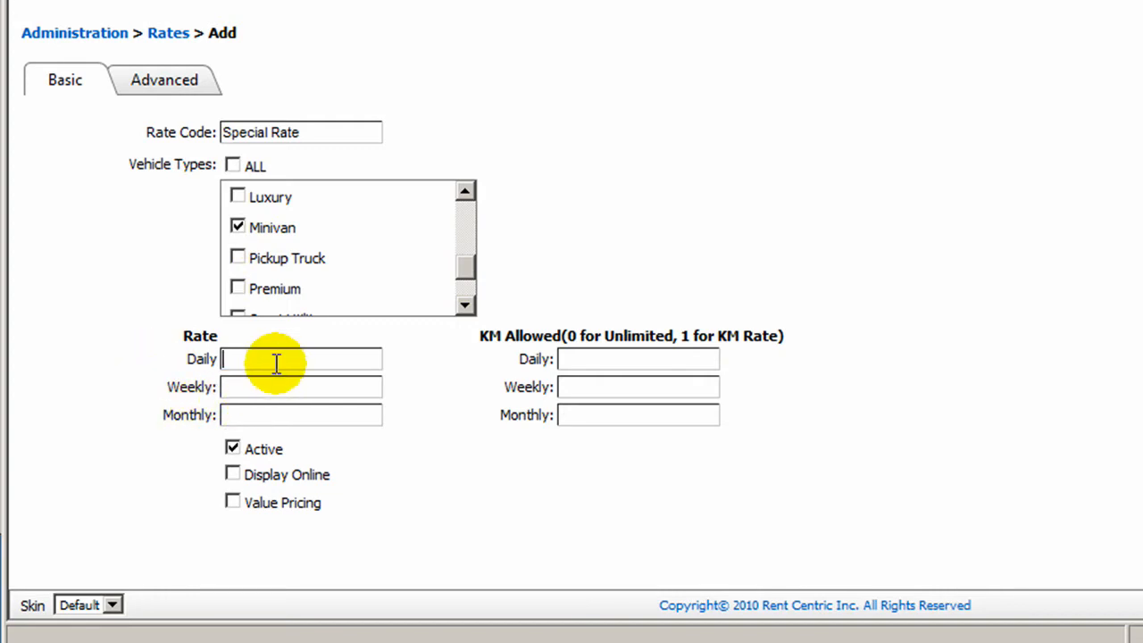
text(3)
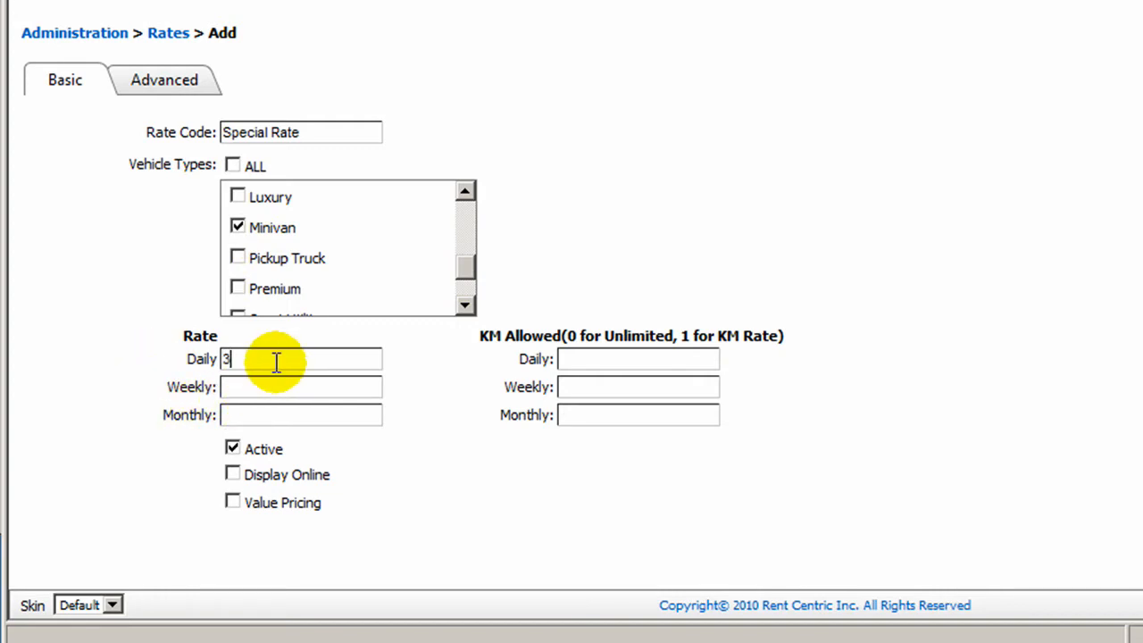
text(210)
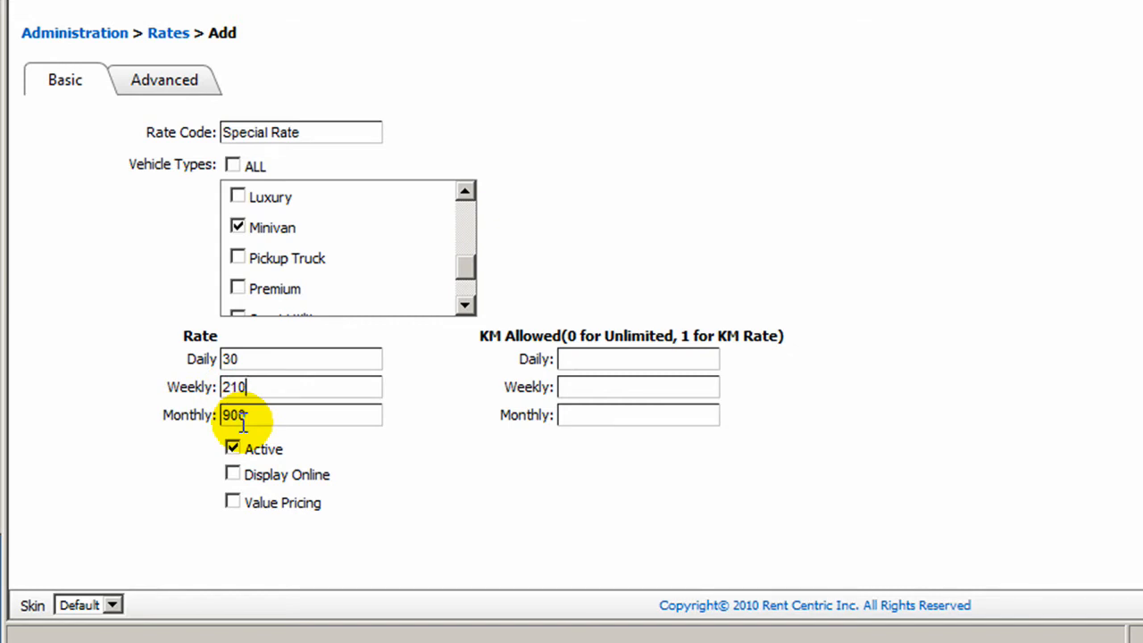
- Enter kilometre allowances of 100 daily, 700 weekly and 3000 monthly
click(638, 359)
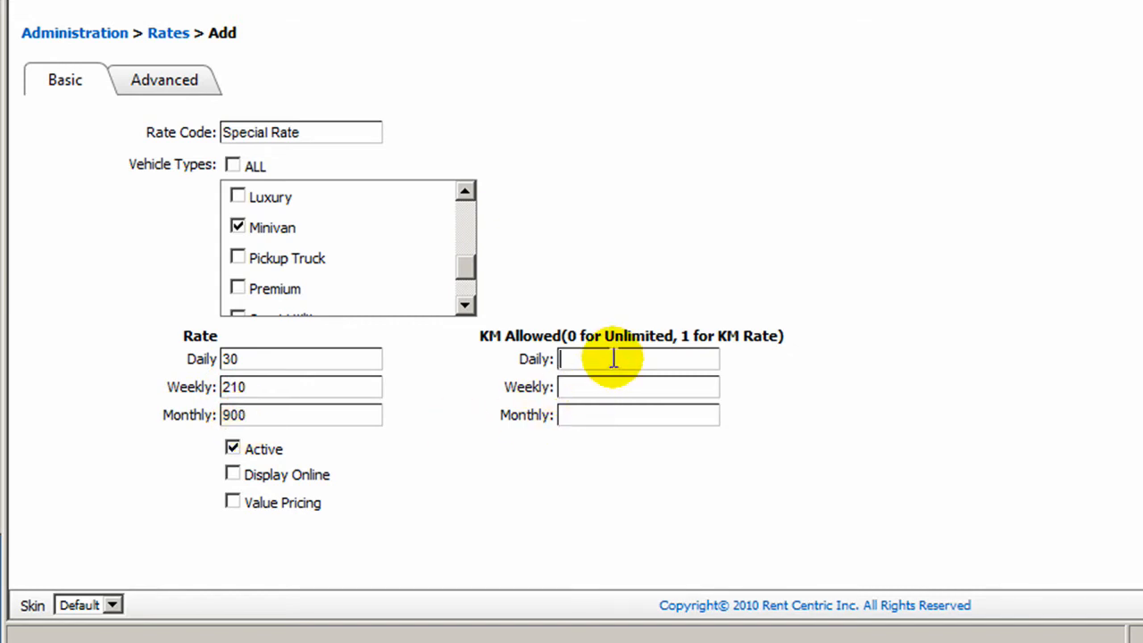
text(0)
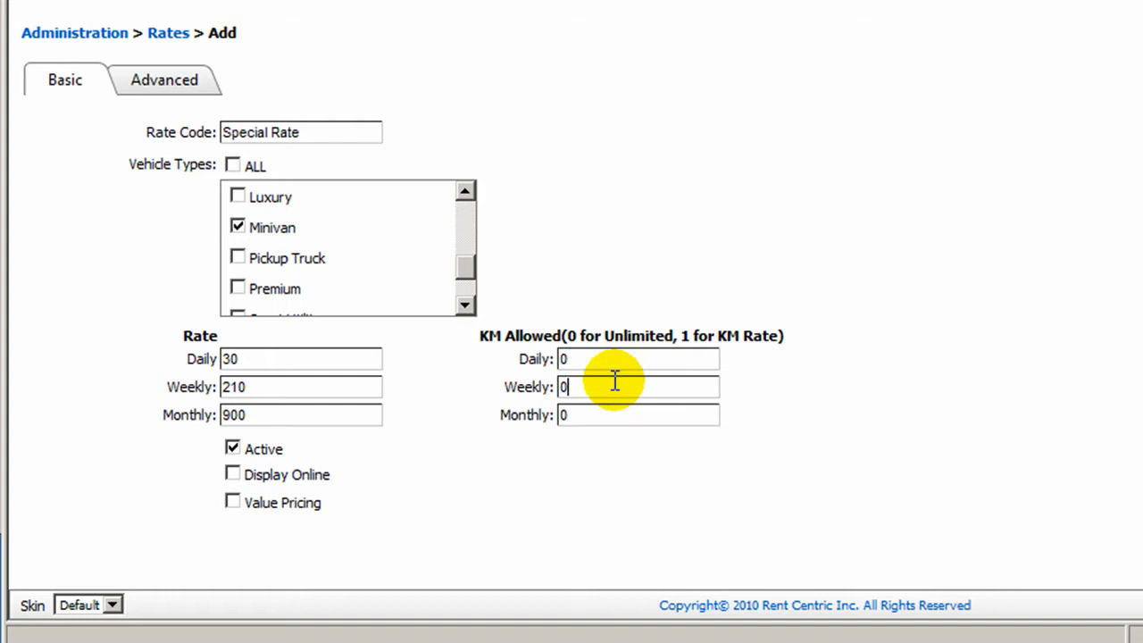
mouse_move(502, 425)
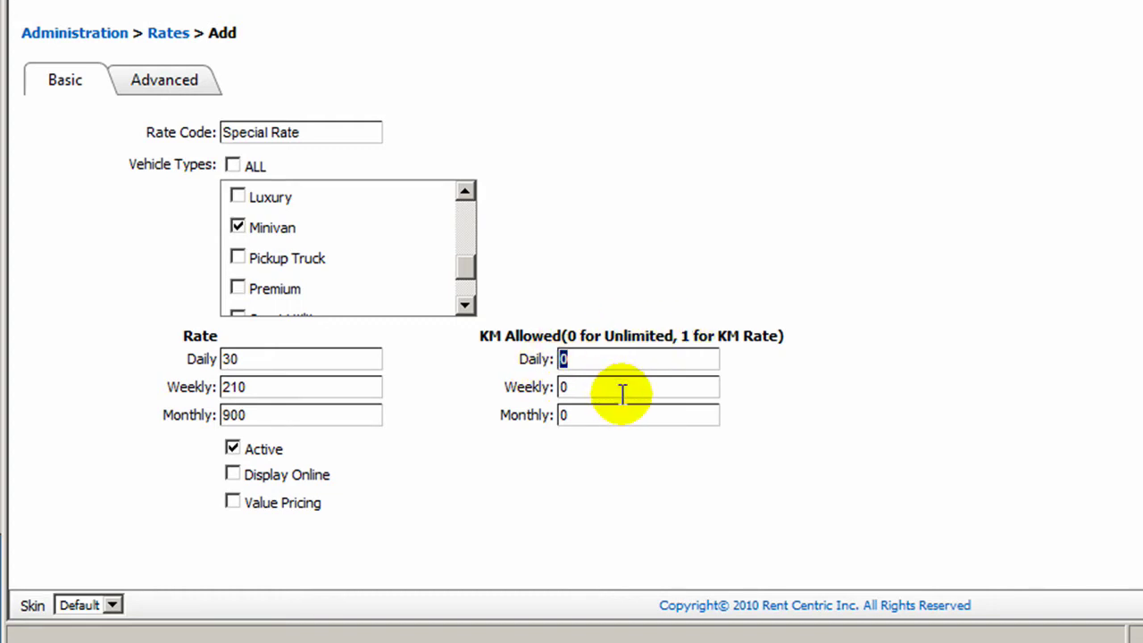
text(100)
click(638, 387)
text(700)
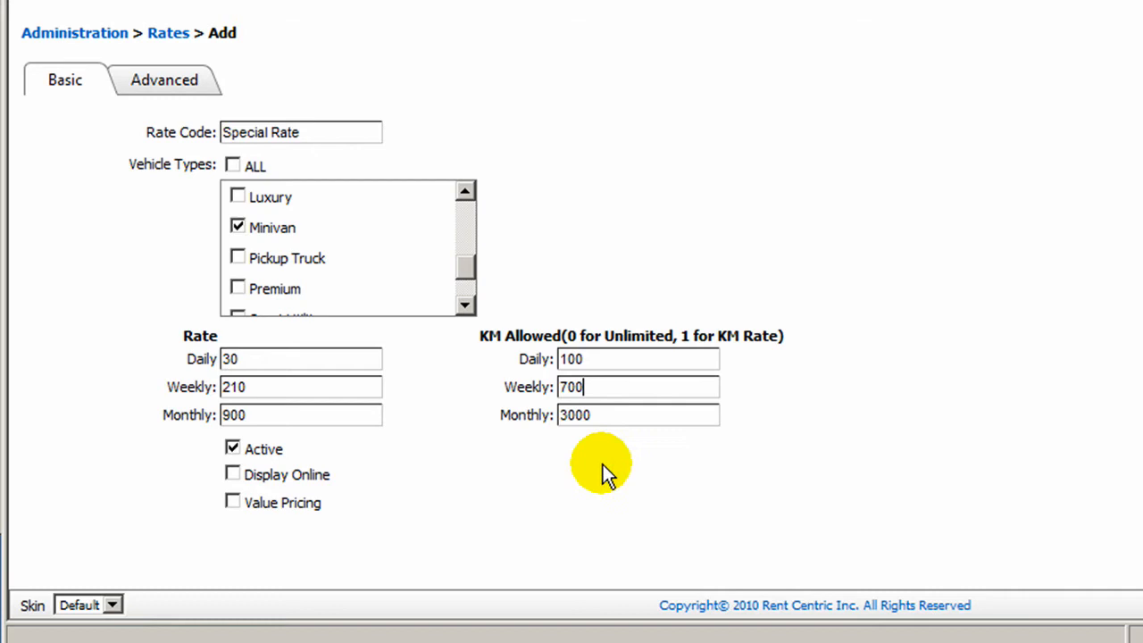
mouse_move(234, 475)
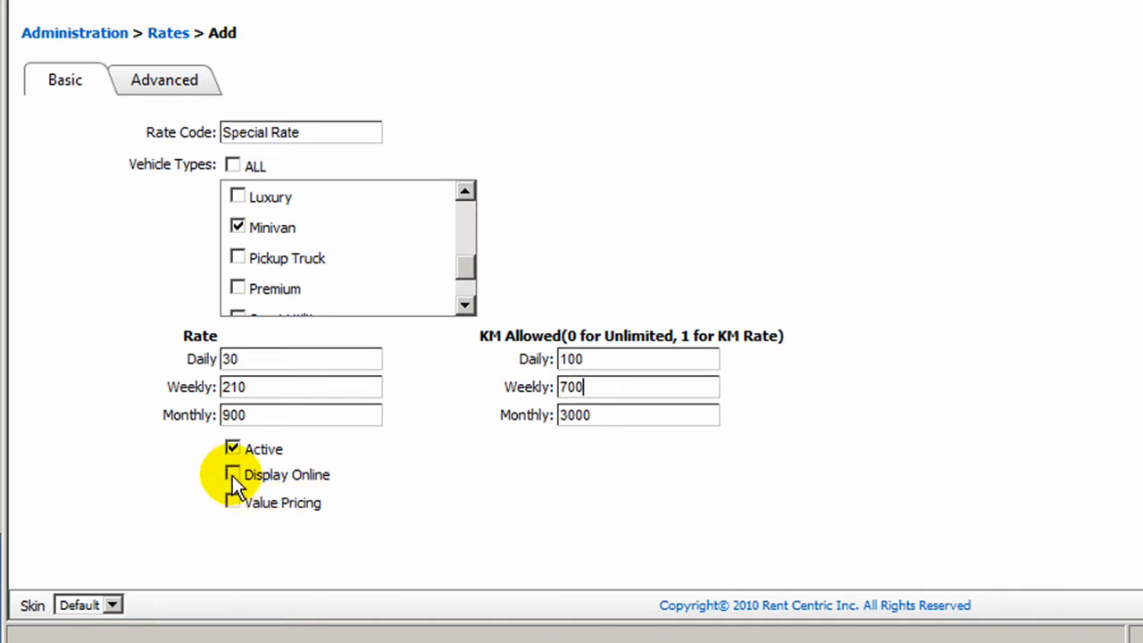
- Enable Display Online and Value Pricing for the Special Rate
click(232, 475)
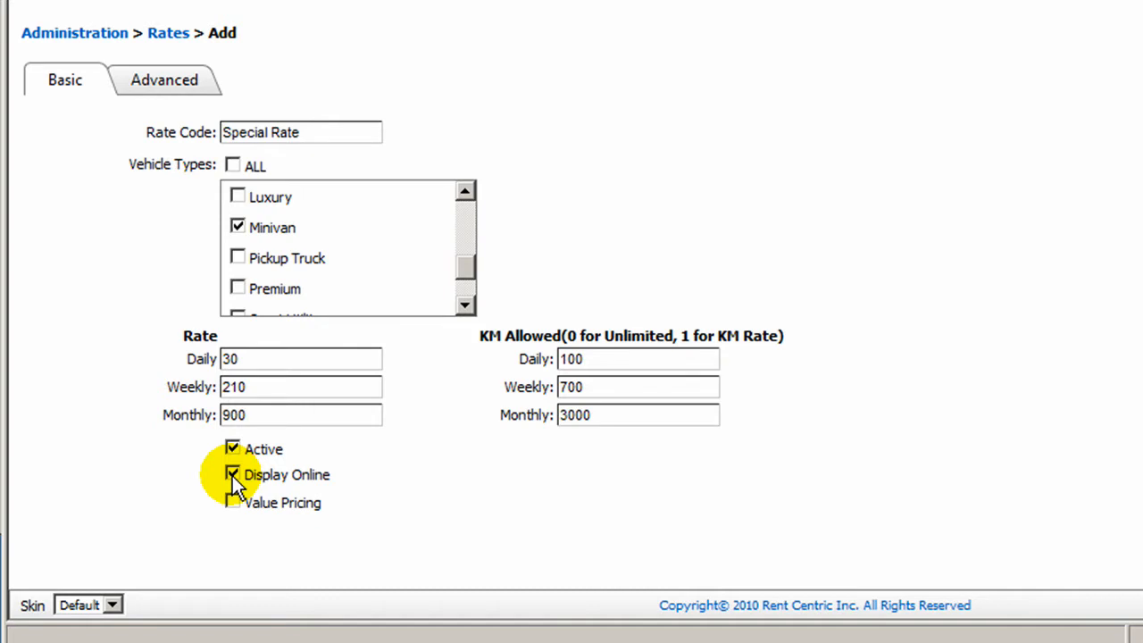
click(232, 502)
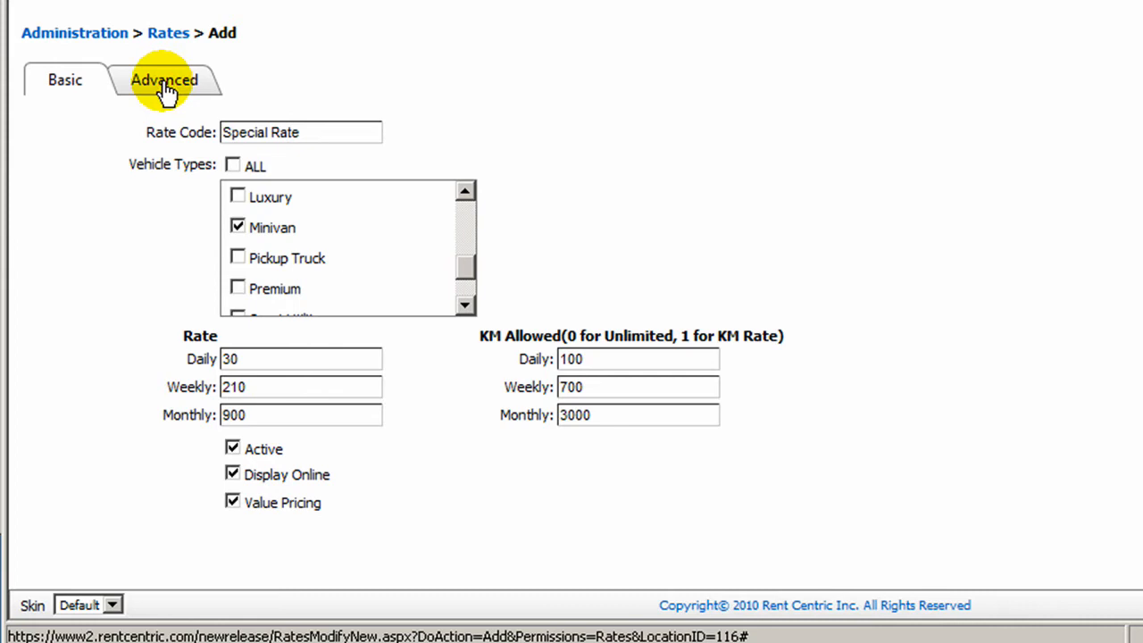
- Switch to the Advanced tab showing 24 Hour Time calculation and standard rate type
click(164, 81)
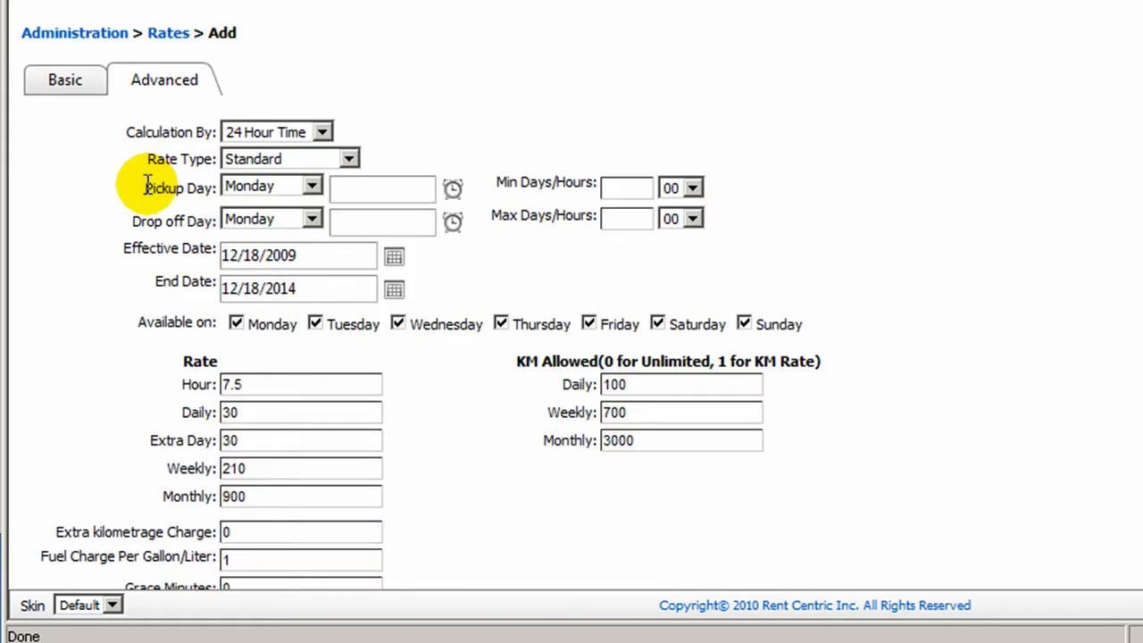
mouse_move(193, 132)
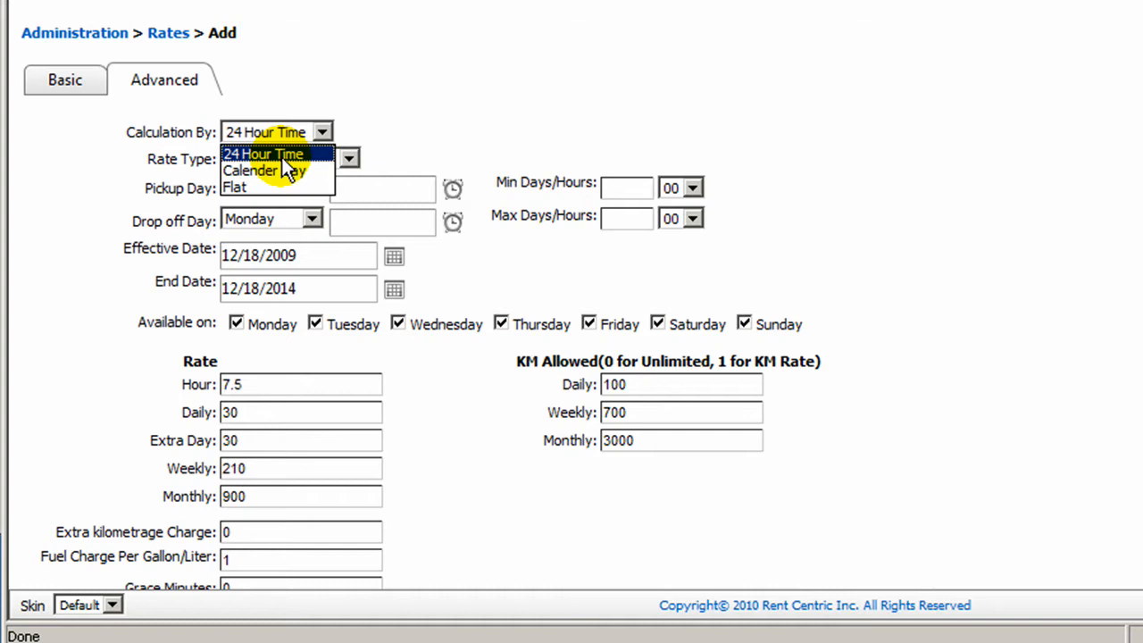
mouse_move(284, 172)
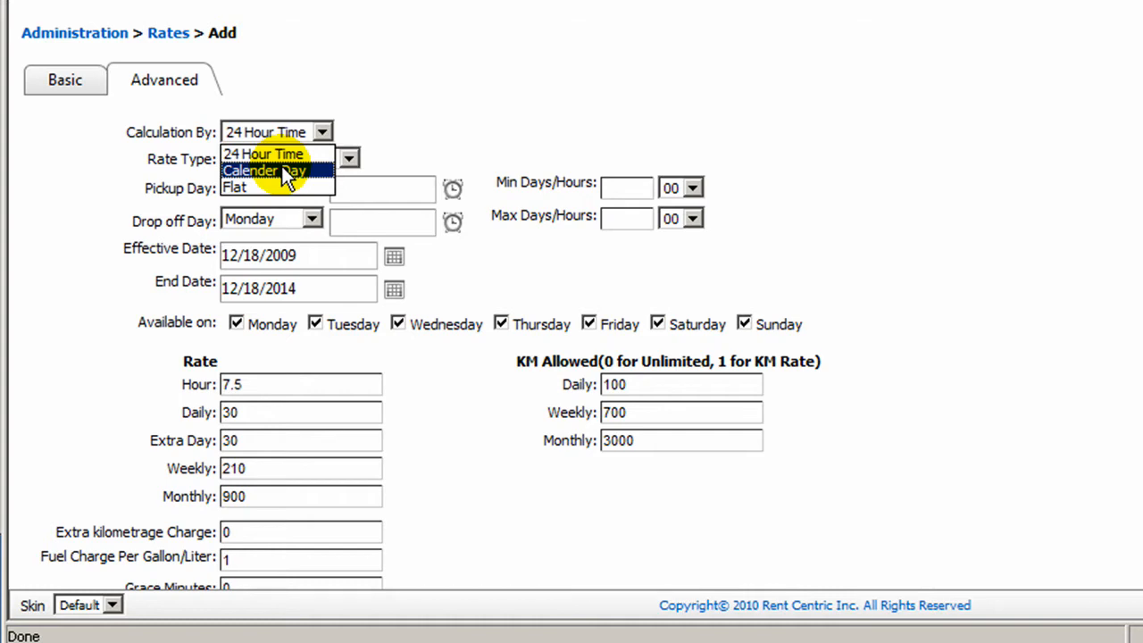
mouse_move(268, 187)
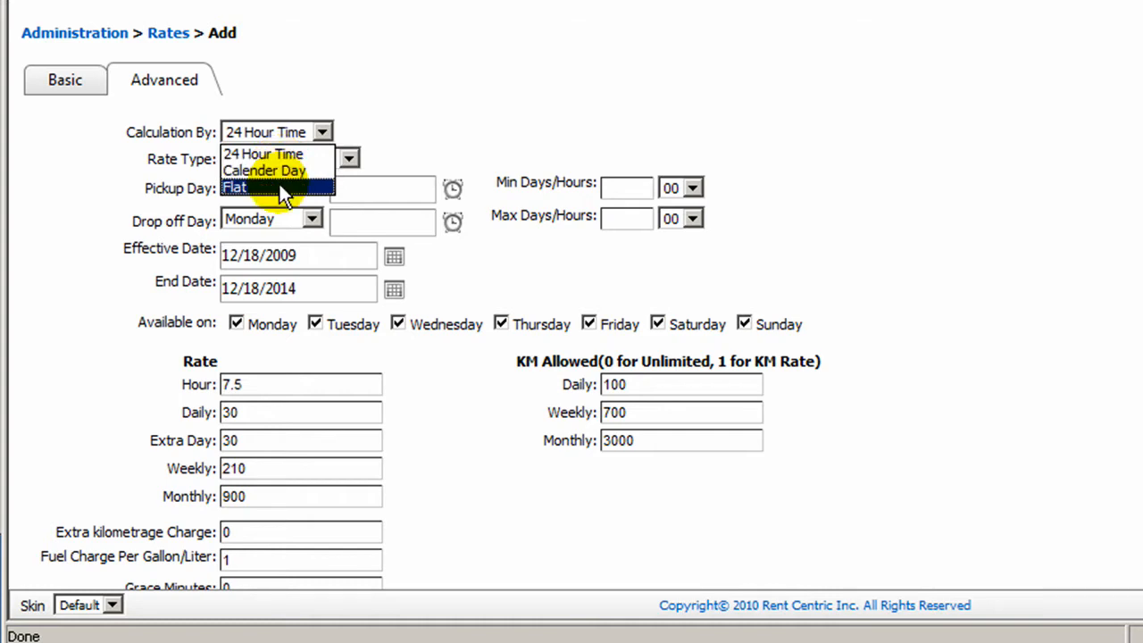
mouse_move(264, 171)
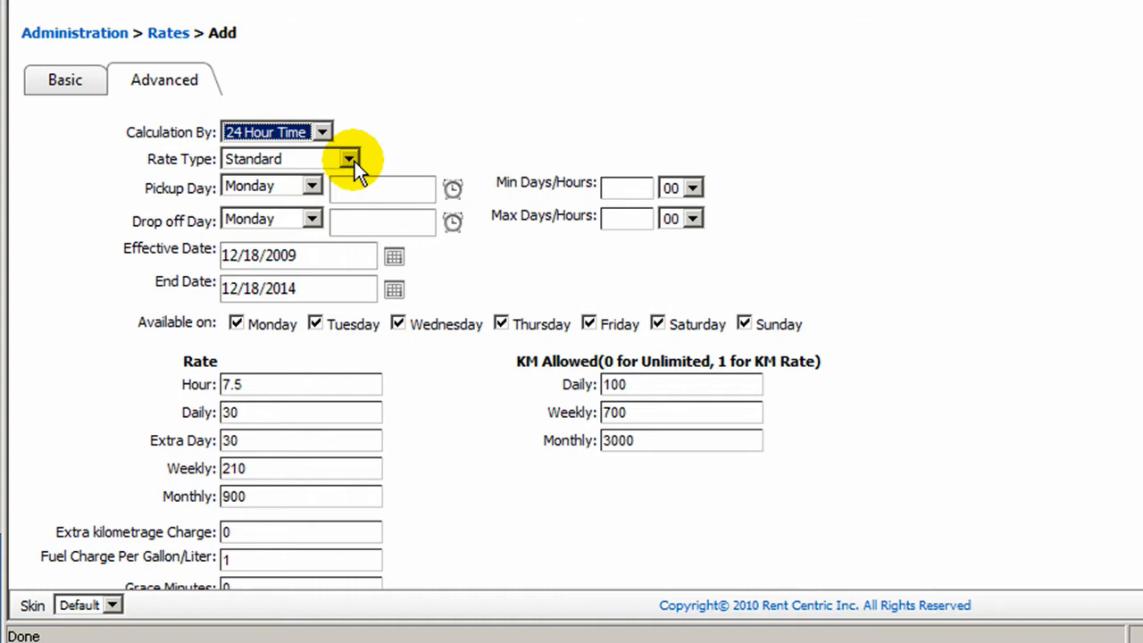
- Review the rate types and choose Min/Max Days, then reopen the list
click(349, 159)
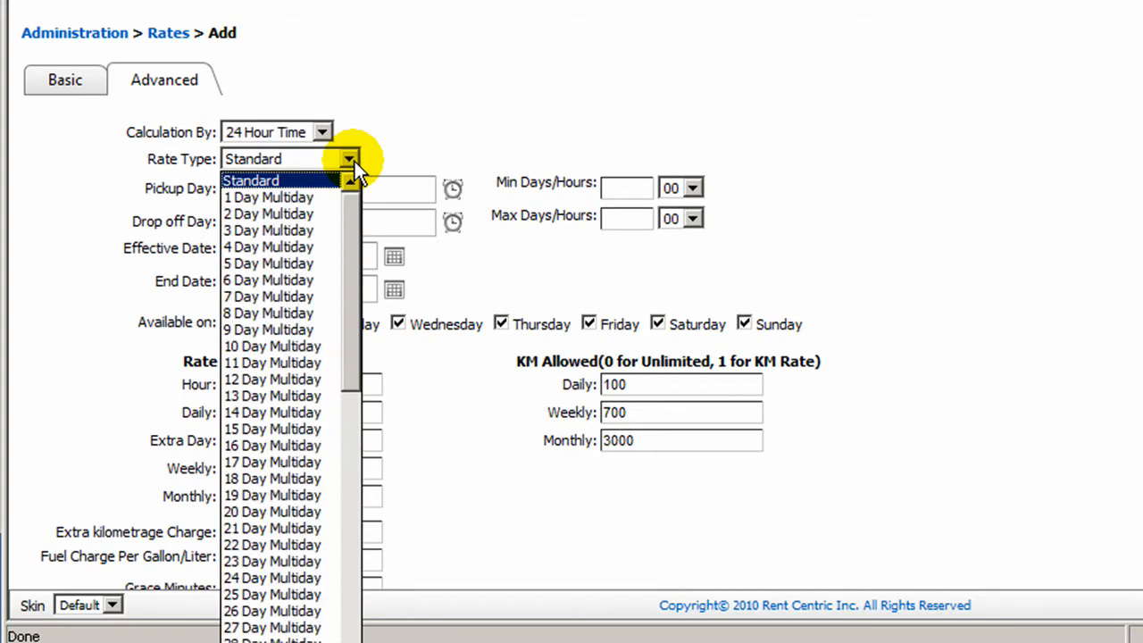
scroll(down, 3)
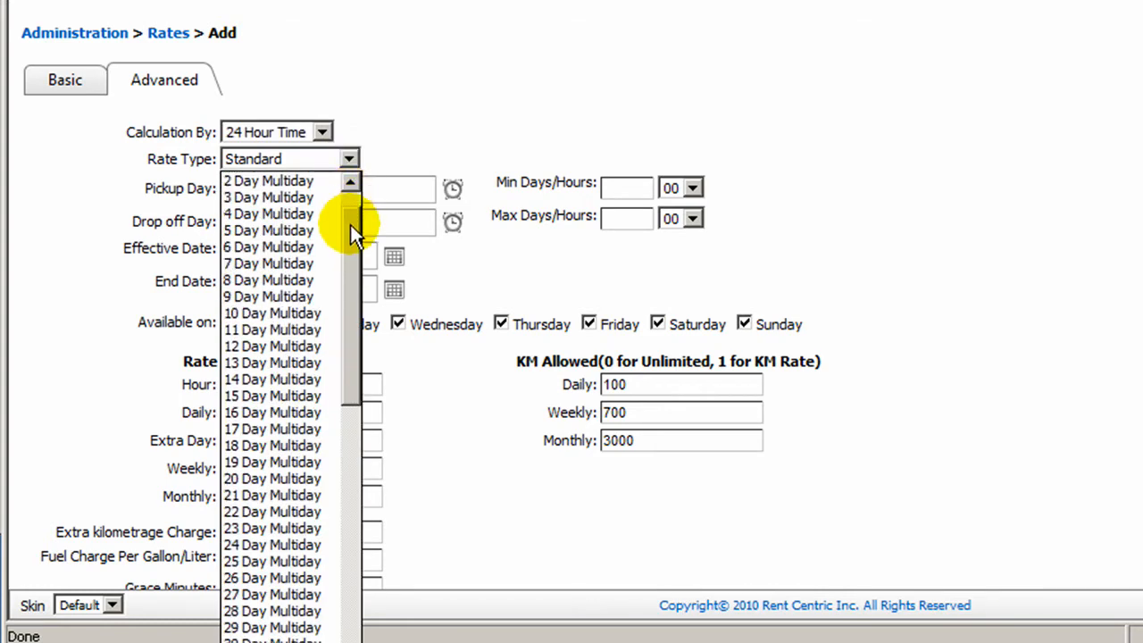
scroll(down, 3)
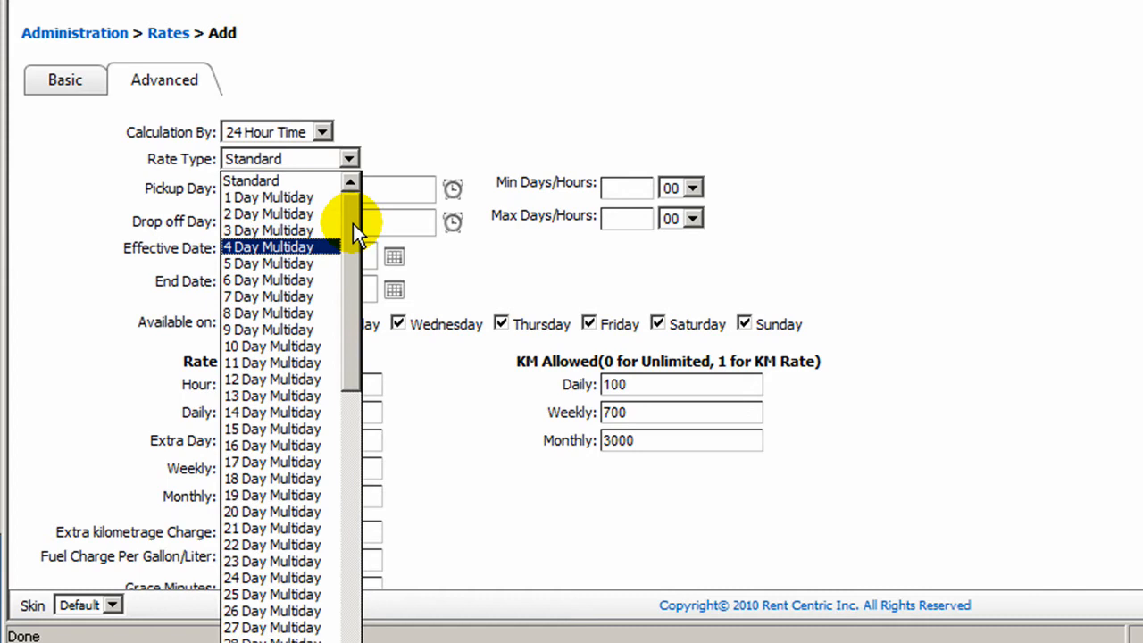
scroll(down, 3)
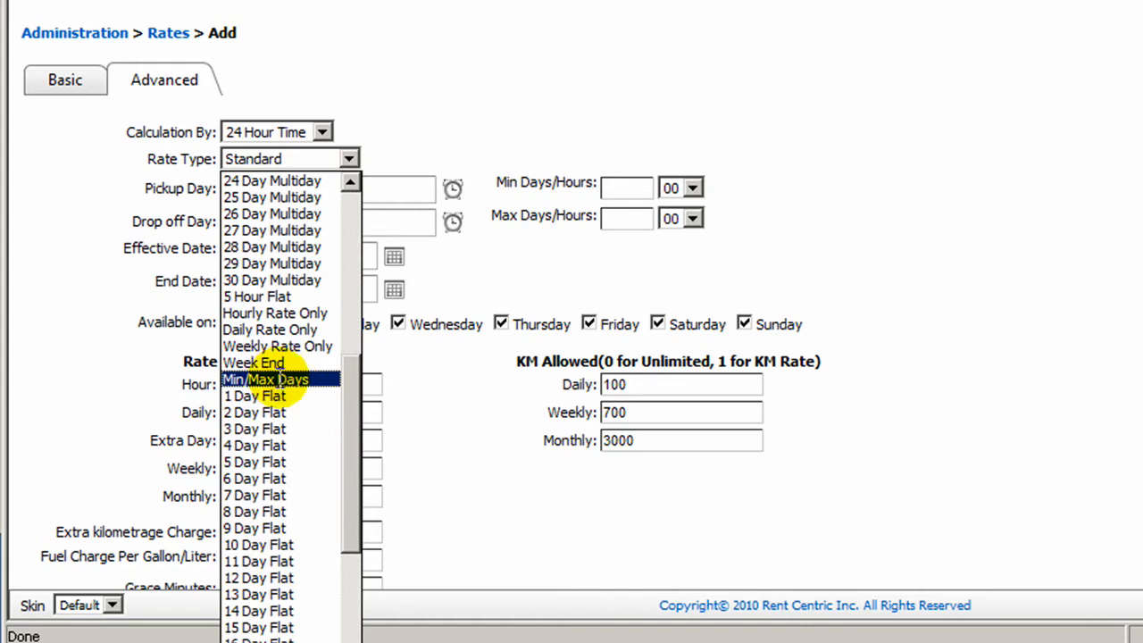
click(268, 378)
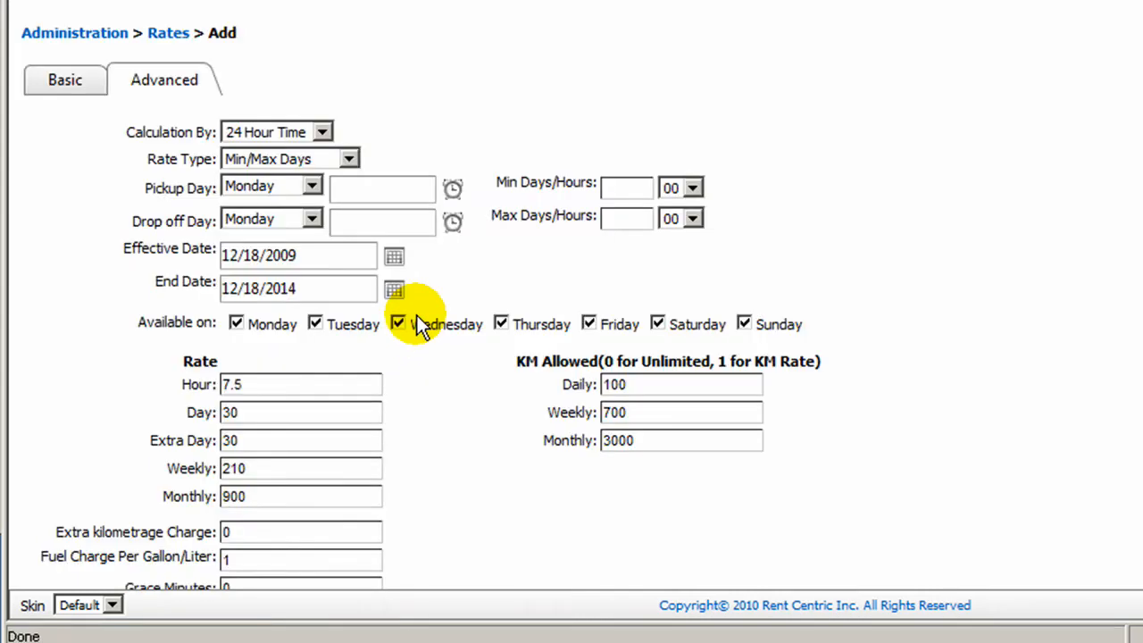
click(625, 187)
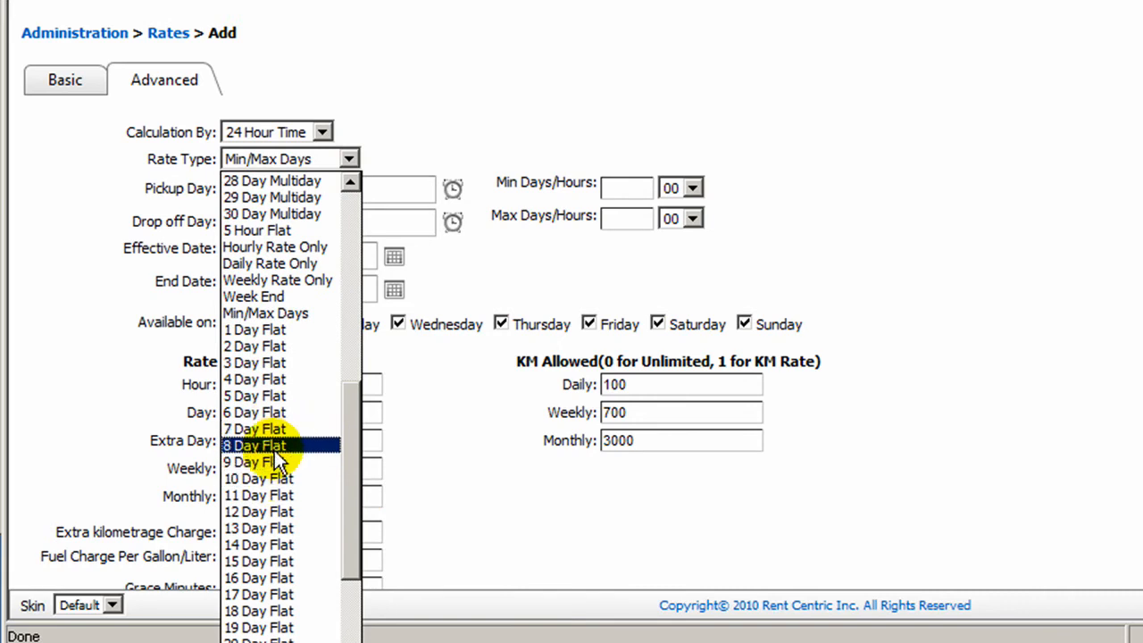
mouse_move(282, 366)
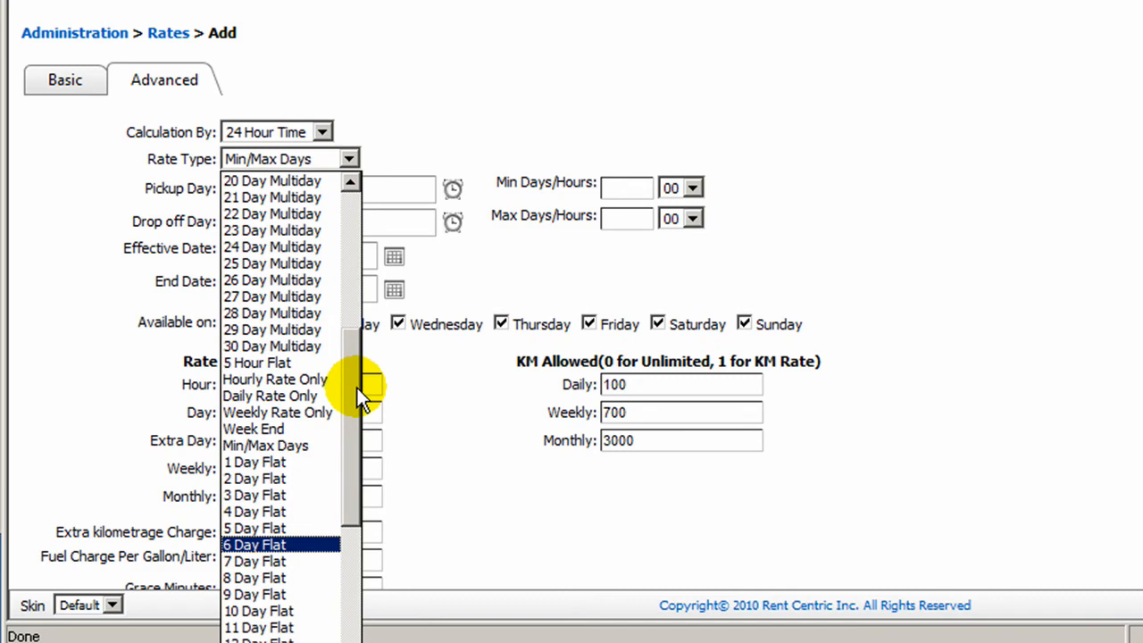
- Set Week End type with Friday 10:00 AM pickup and Monday 2:00 PM drop-off
click(254, 428)
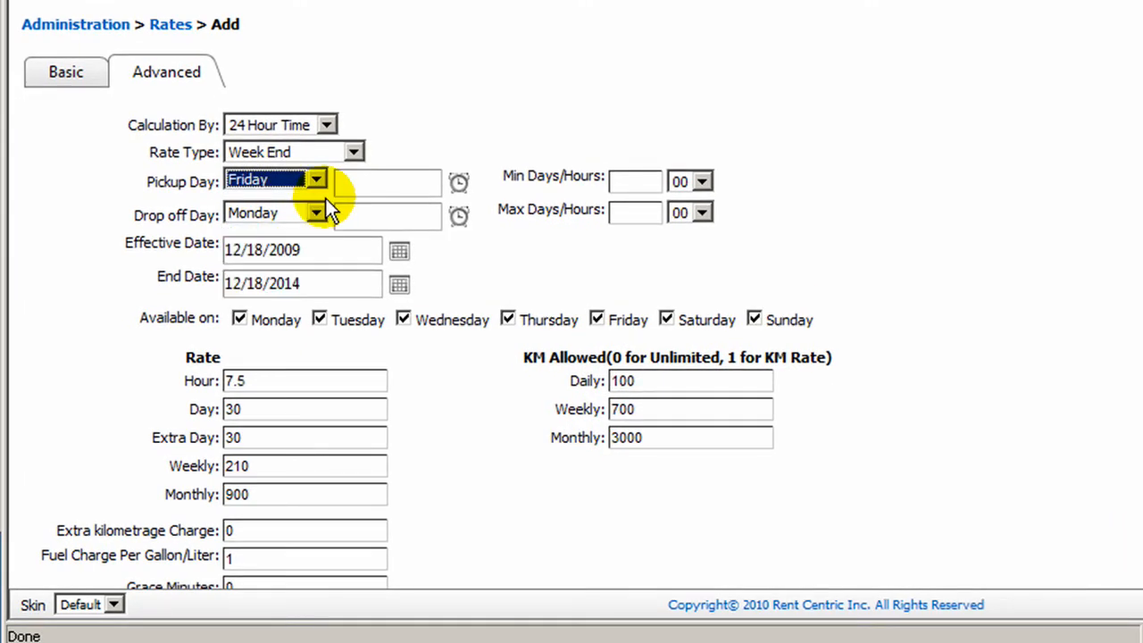
click(457, 182)
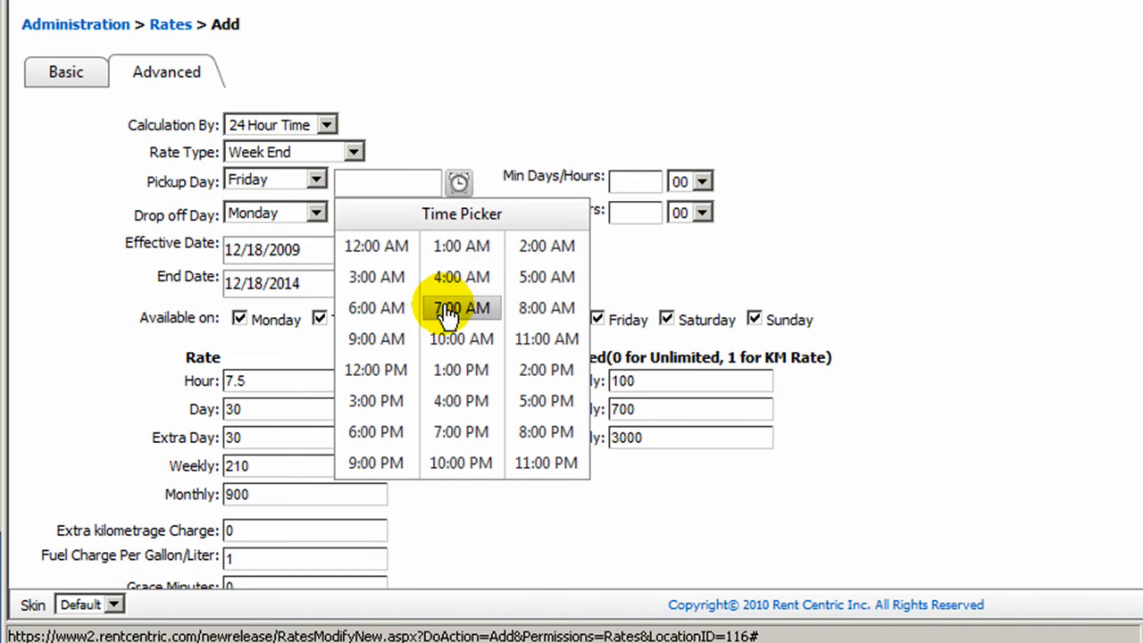
click(461, 339)
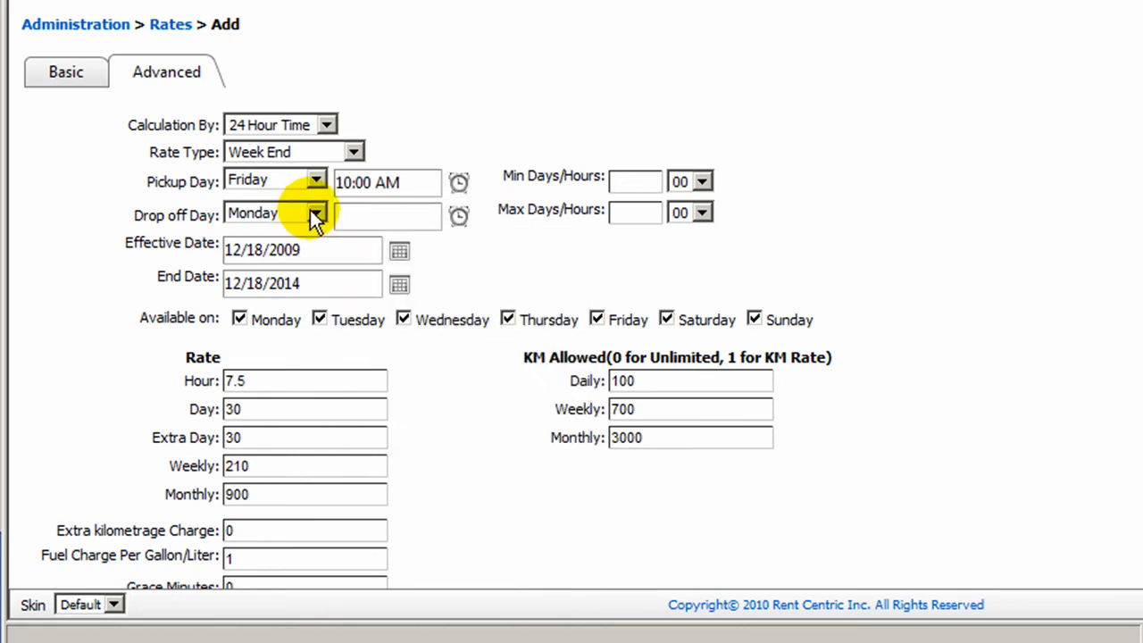
click(457, 214)
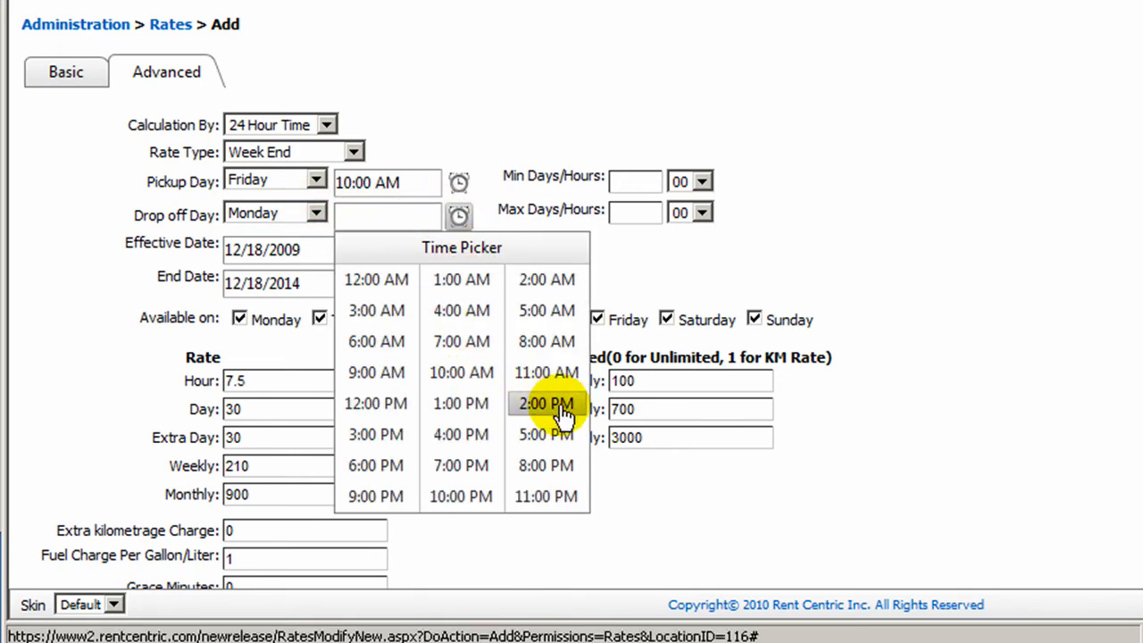
click(546, 404)
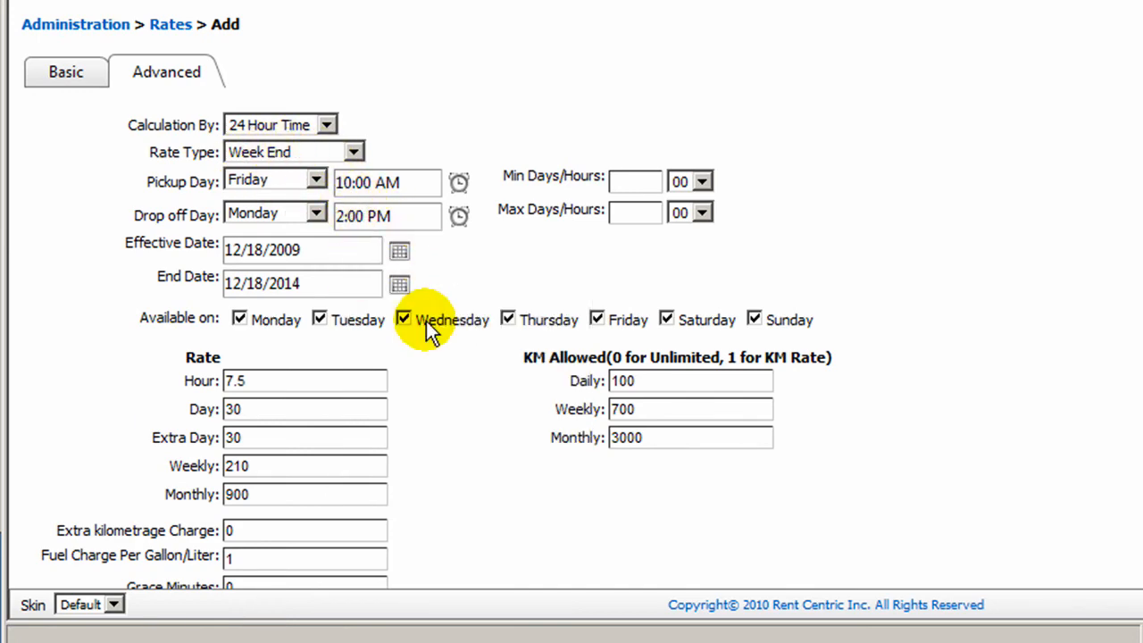
- Untick Saturday and Sunday so the rate is available Monday through Friday
scroll(down, 3)
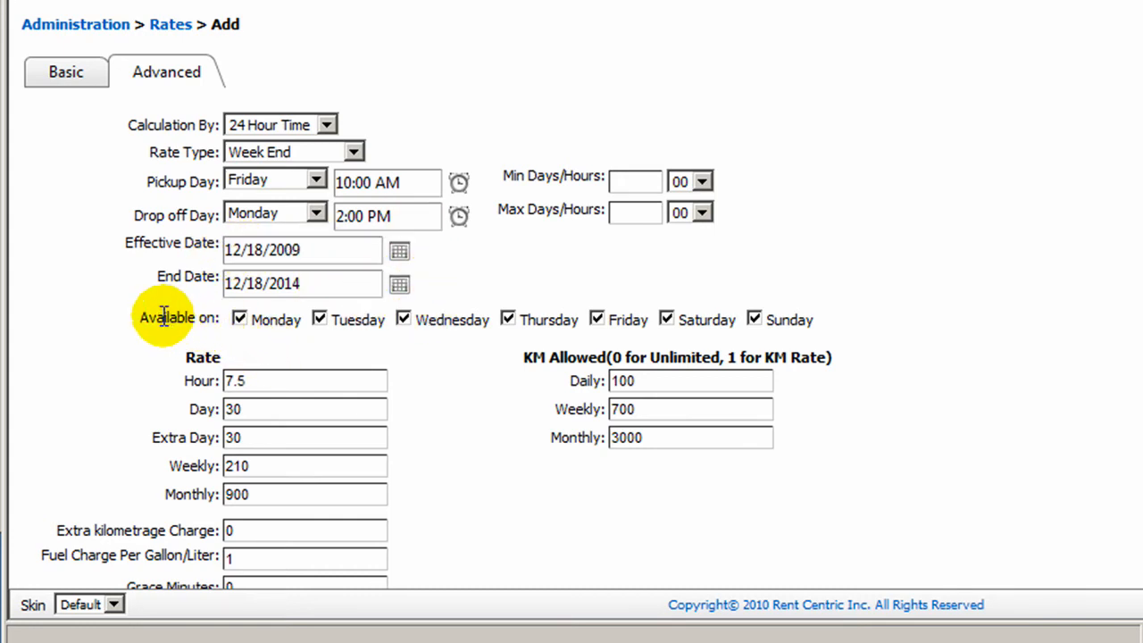
mouse_move(141, 318)
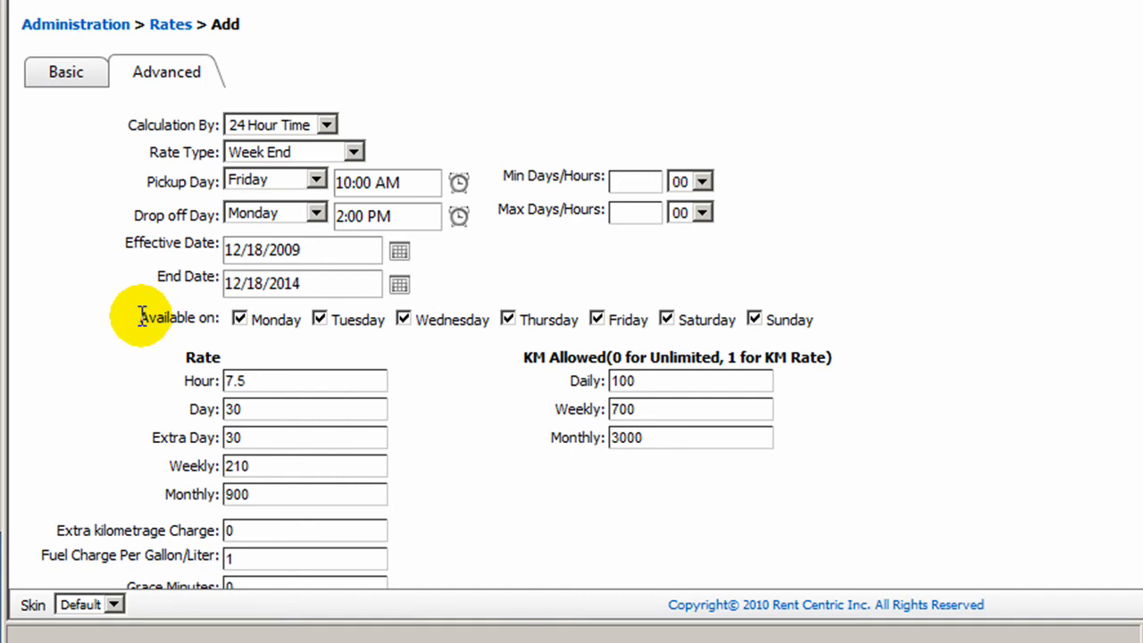
double_click(164, 318)
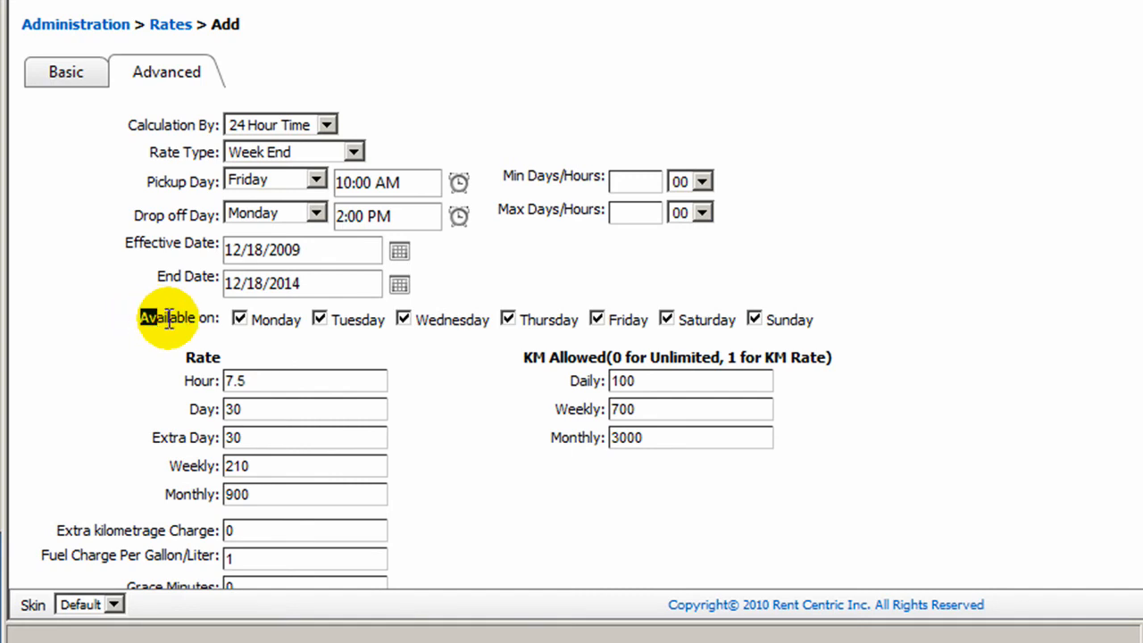
mouse_move(239, 320)
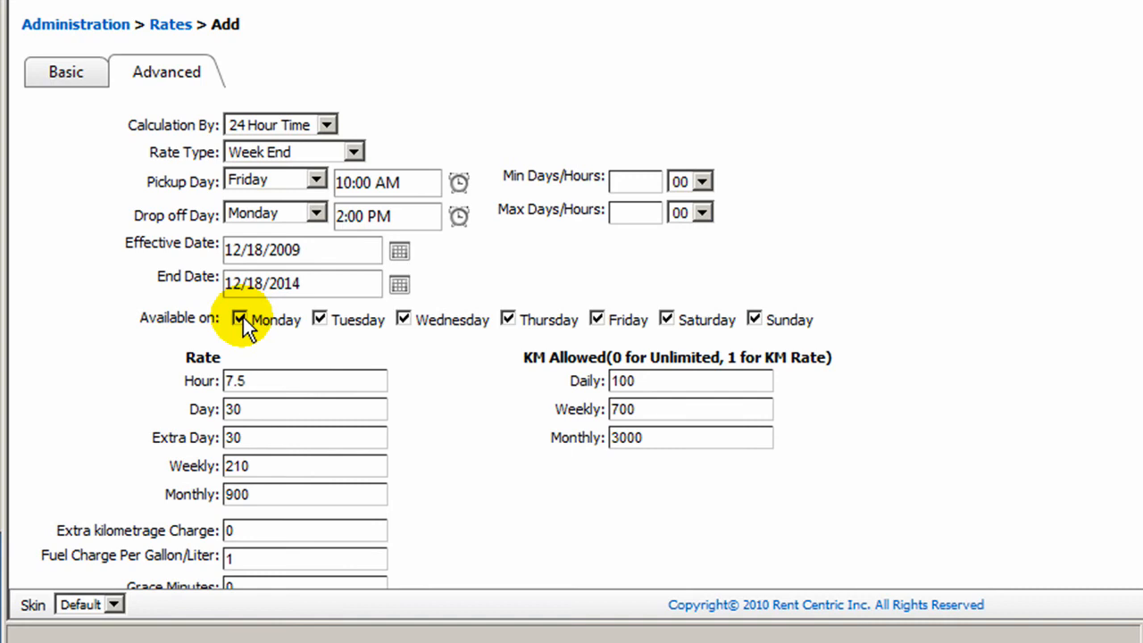
mouse_move(647, 320)
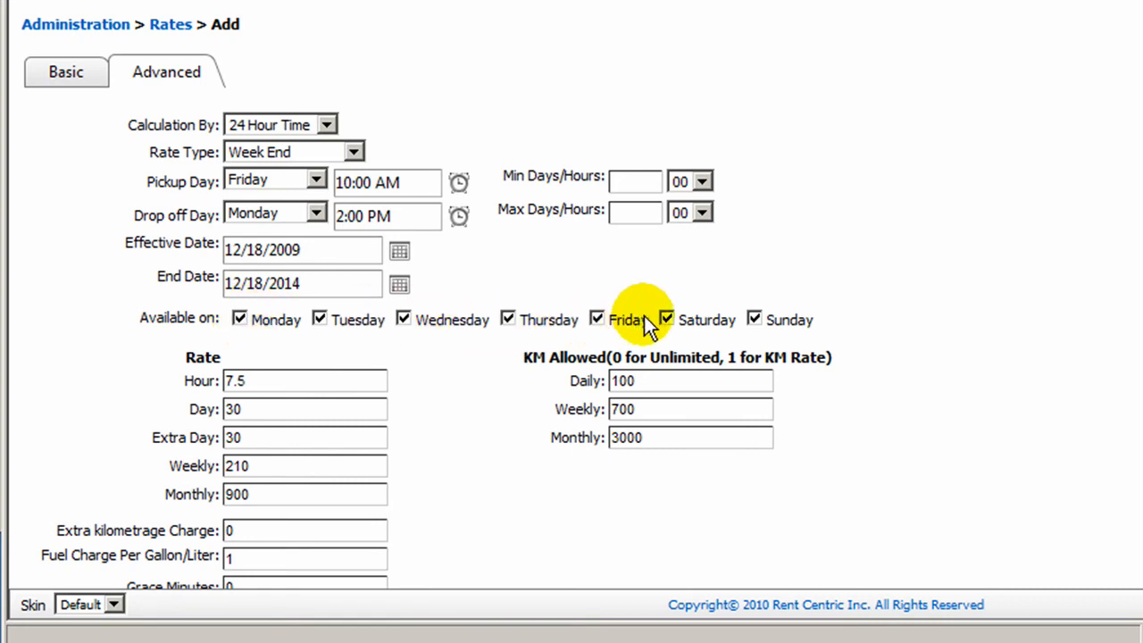
click(667, 317)
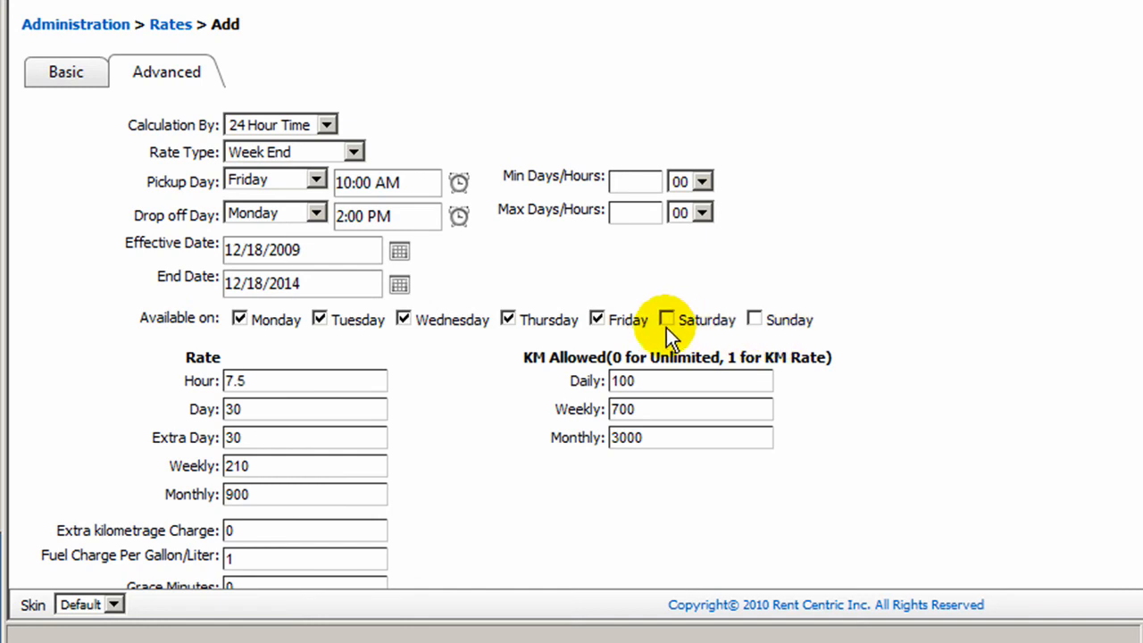
scroll(down, 3)
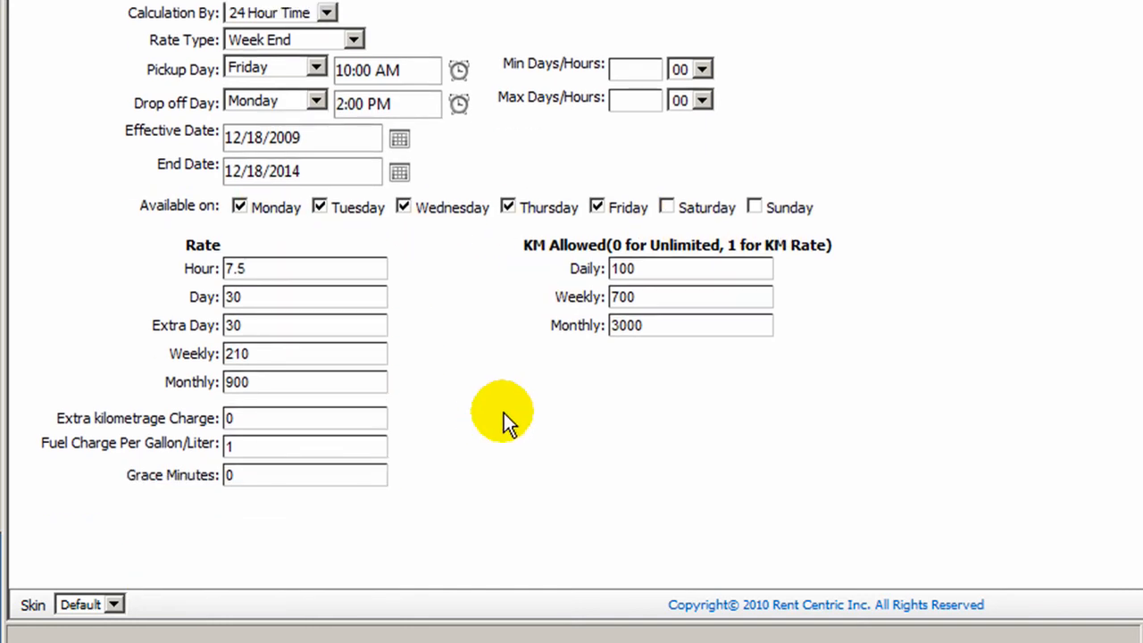
- Change the extra day charge from 30 to 35, leaving other charges unchanged
double_click(268, 268)
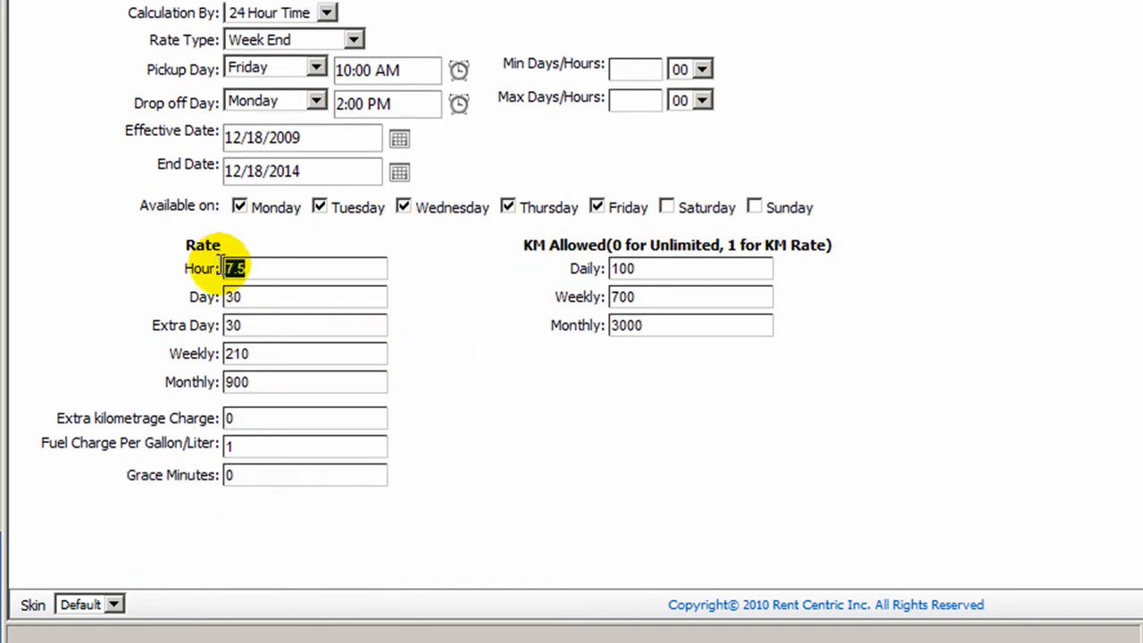
mouse_move(461, 337)
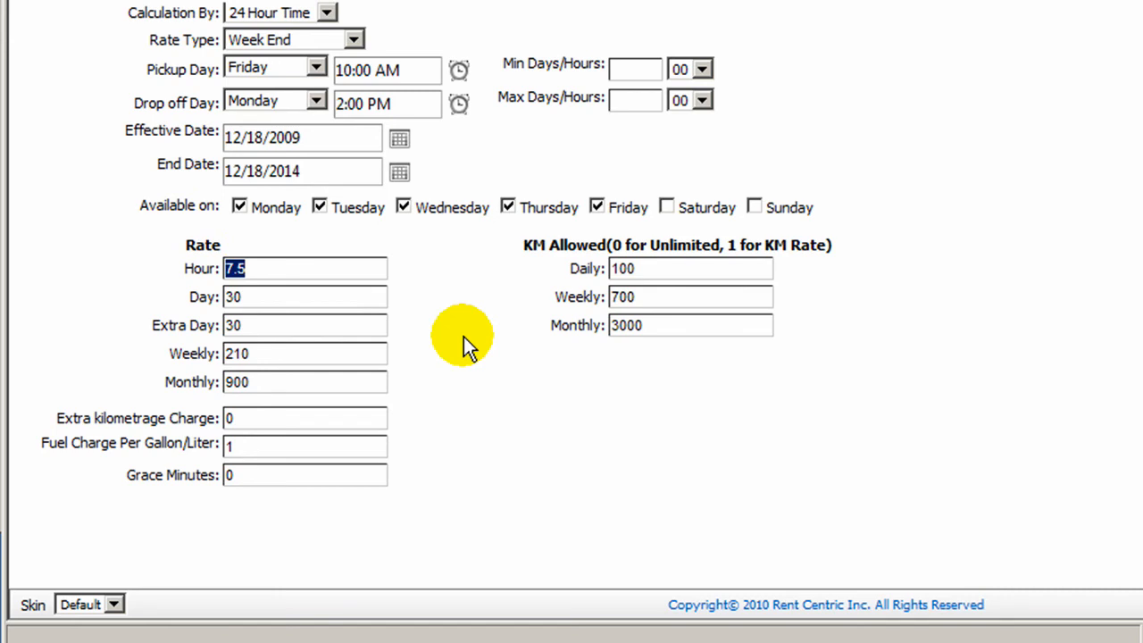
mouse_move(372, 397)
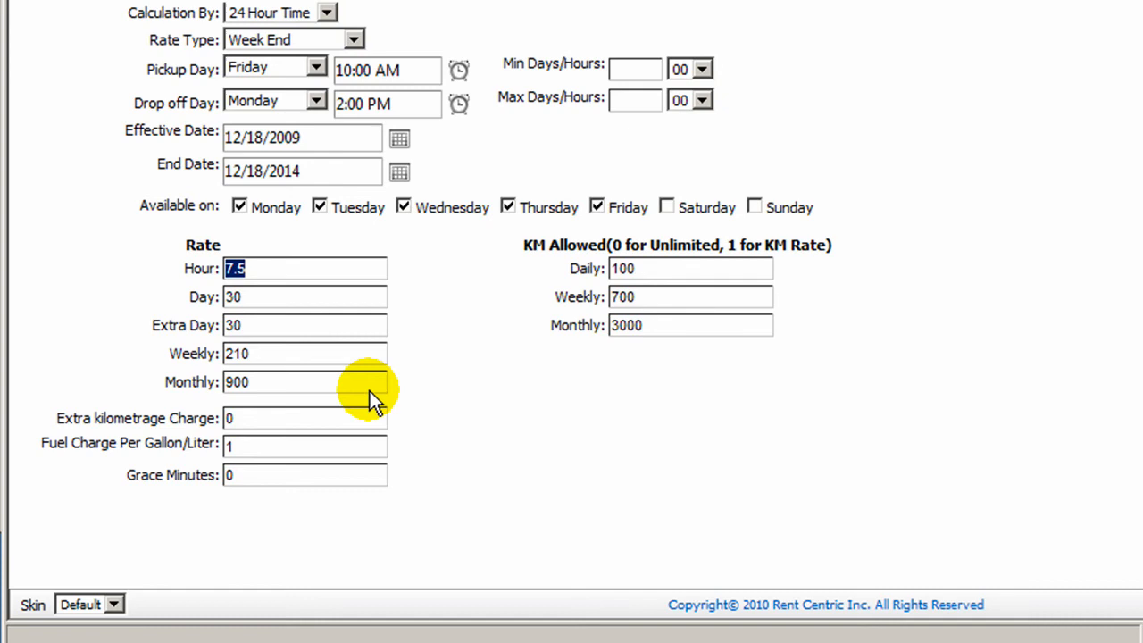
click(304, 326)
text(35)
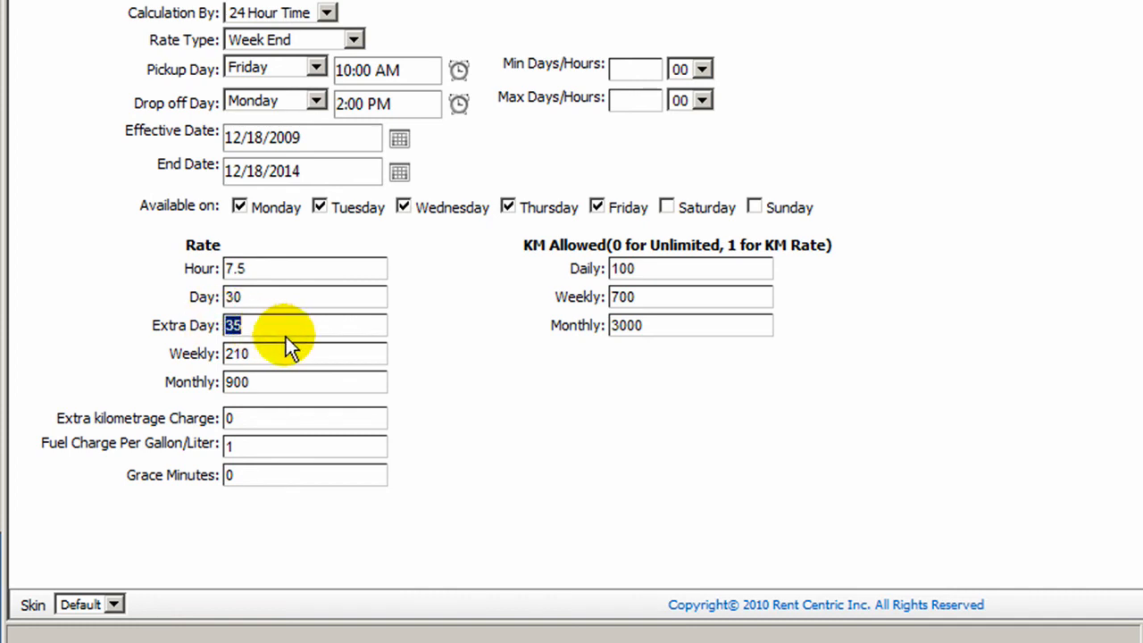
mouse_move(188, 444)
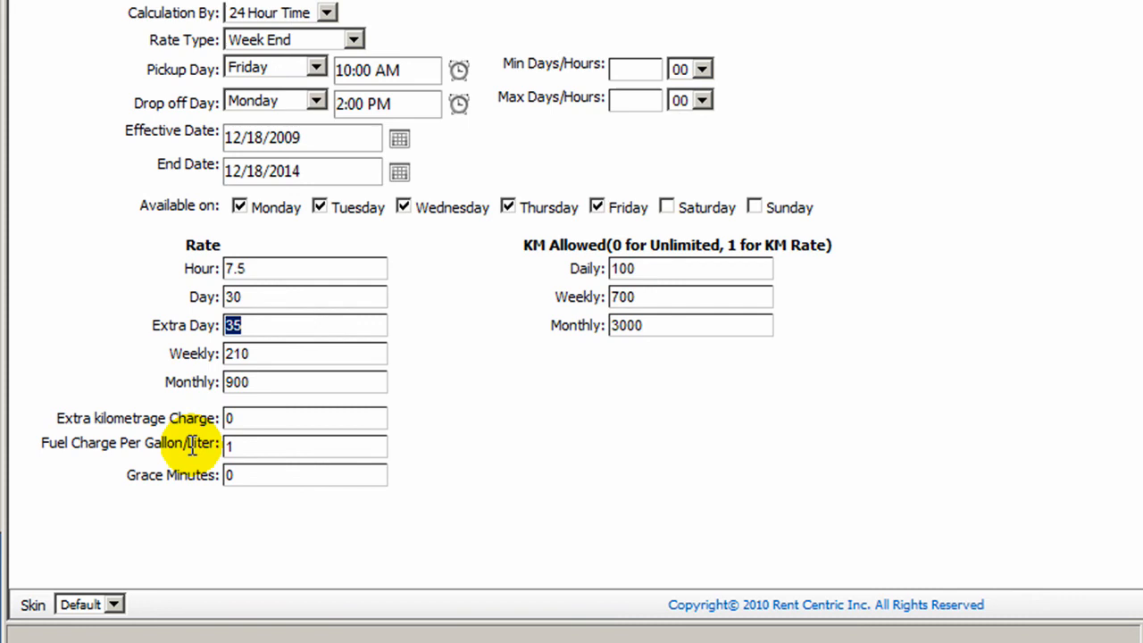
click(268, 418)
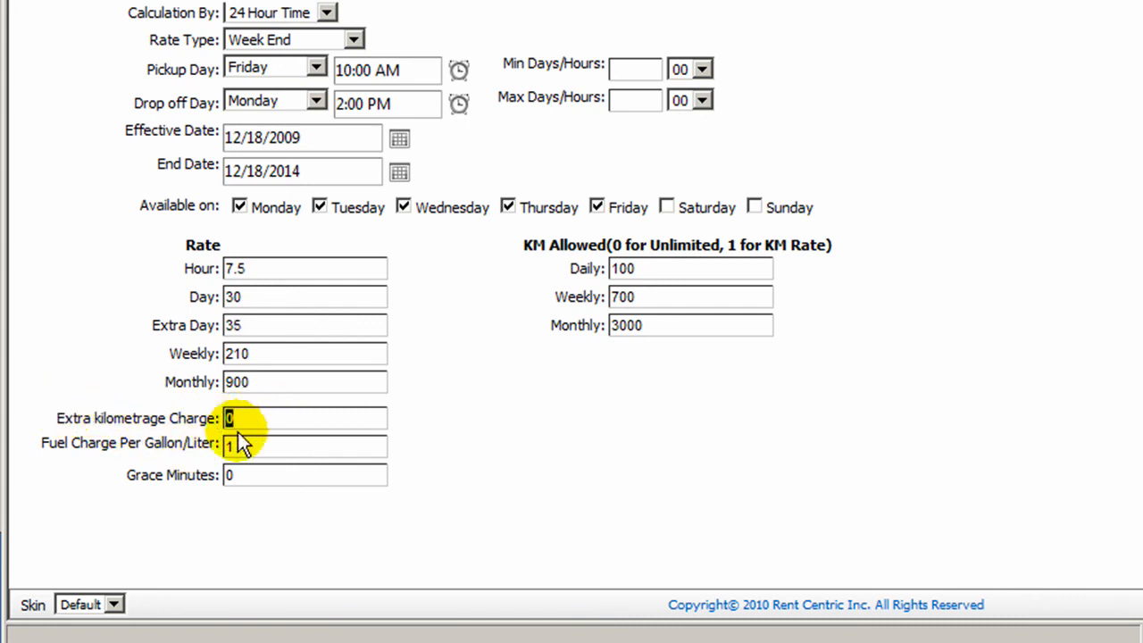